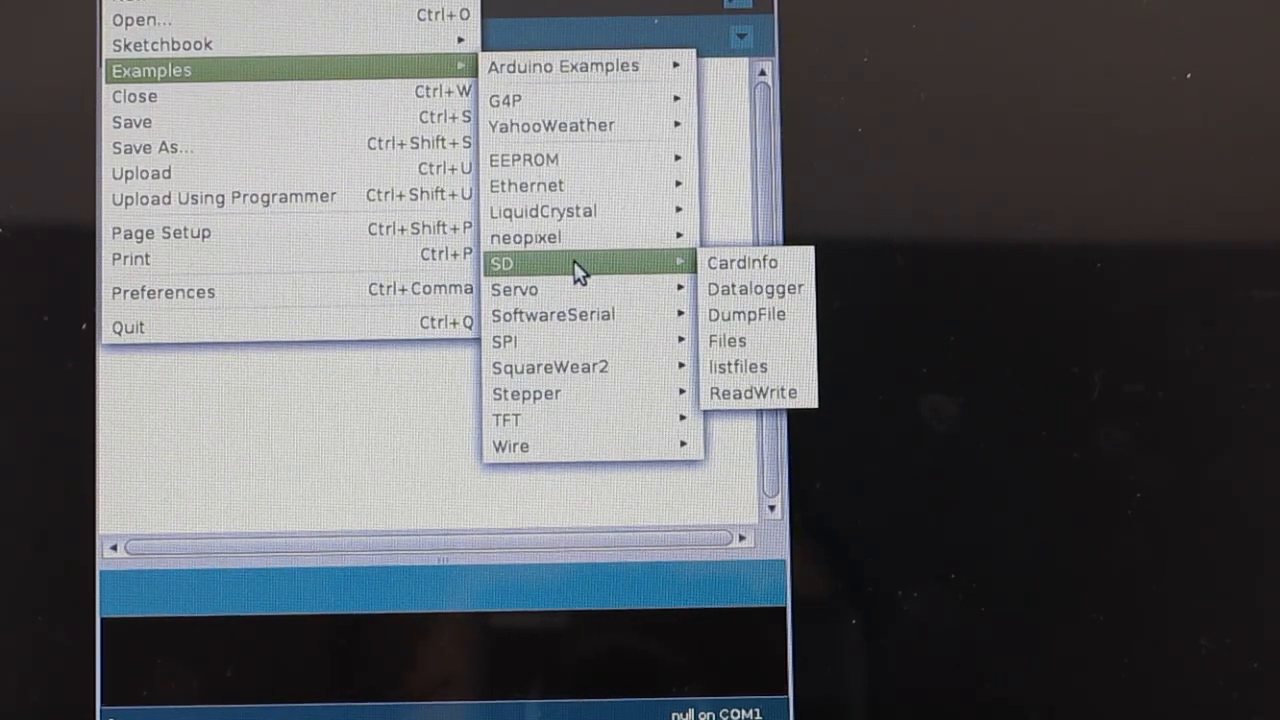
mouse_move(550, 367)
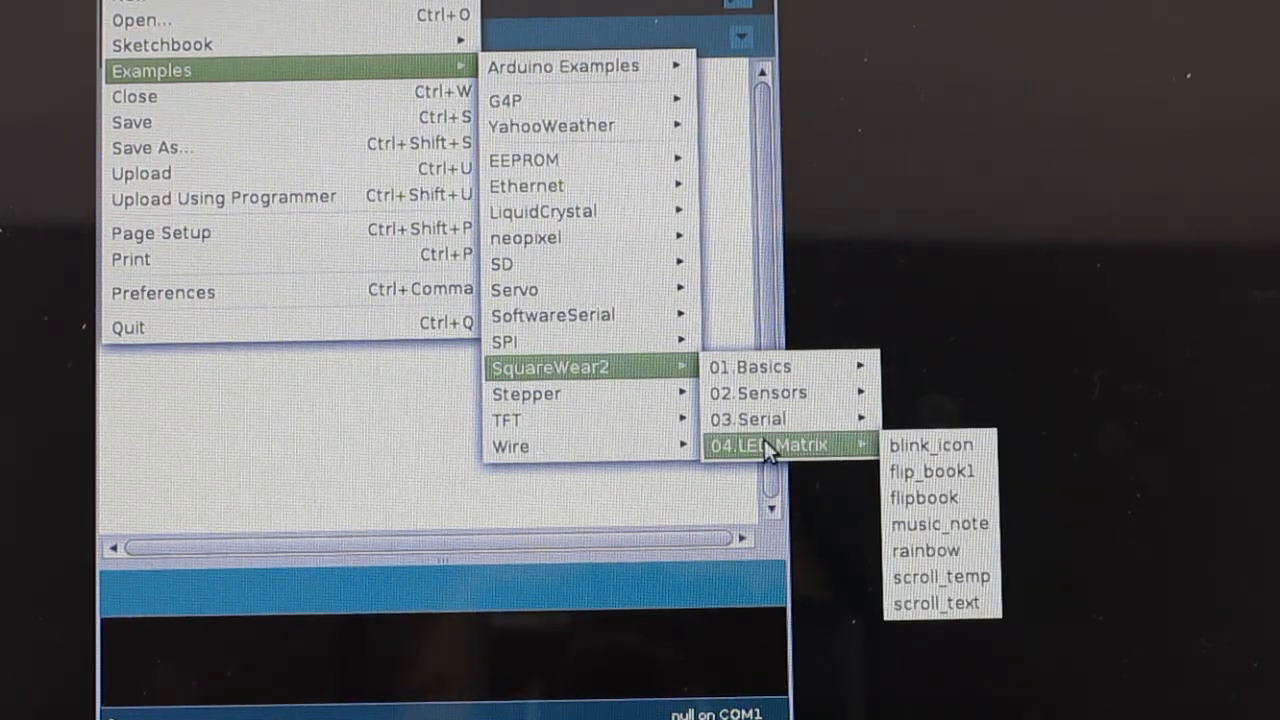
mouse_move(855, 460)
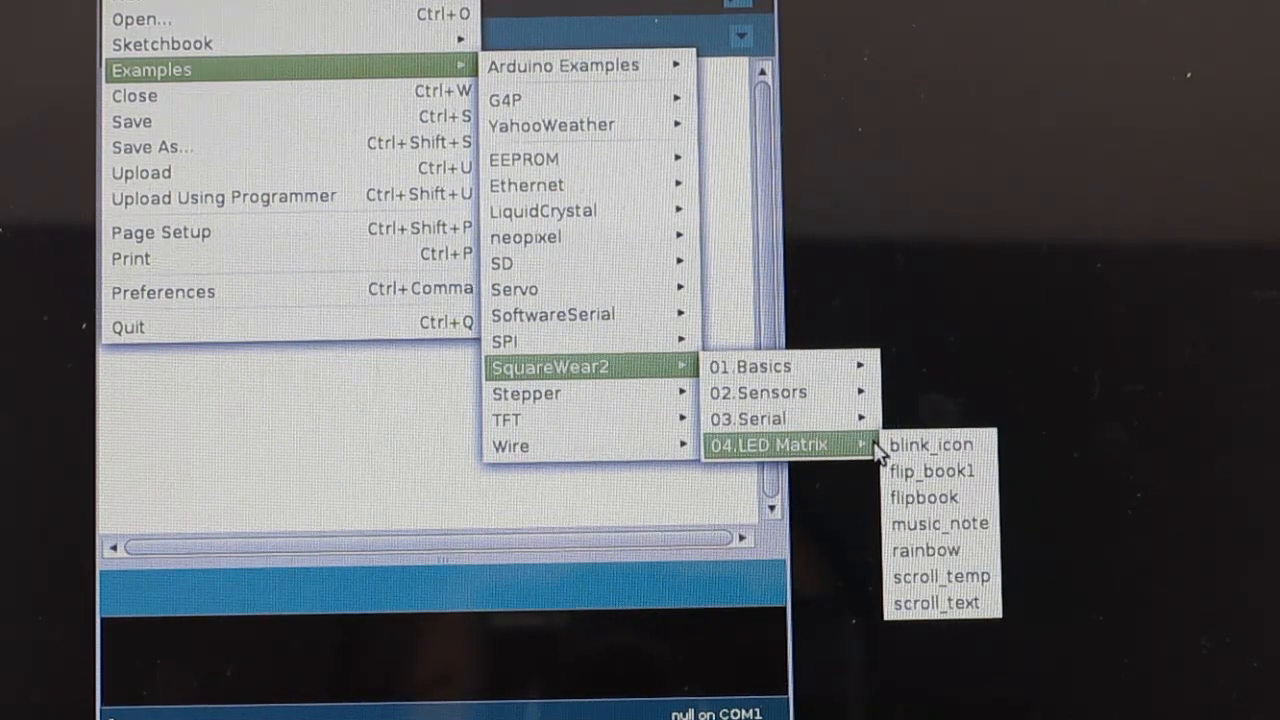
mouse_move(925, 550)
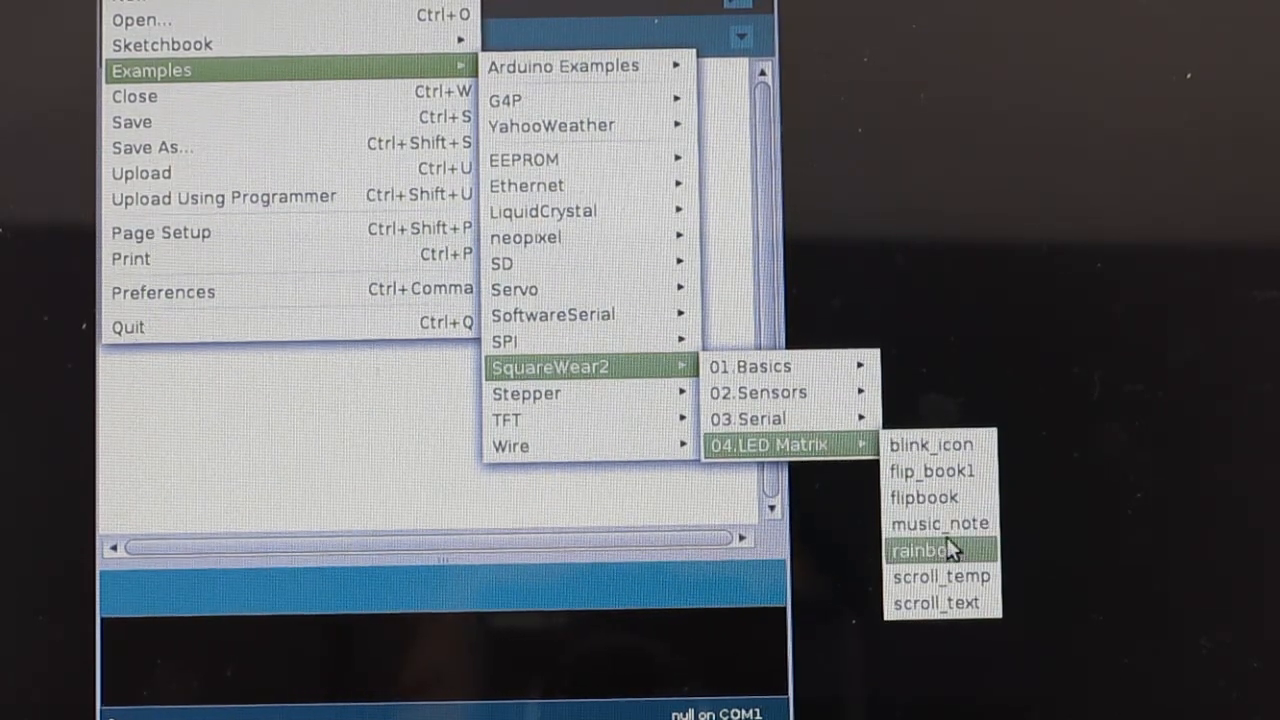
mouse_move(930, 471)
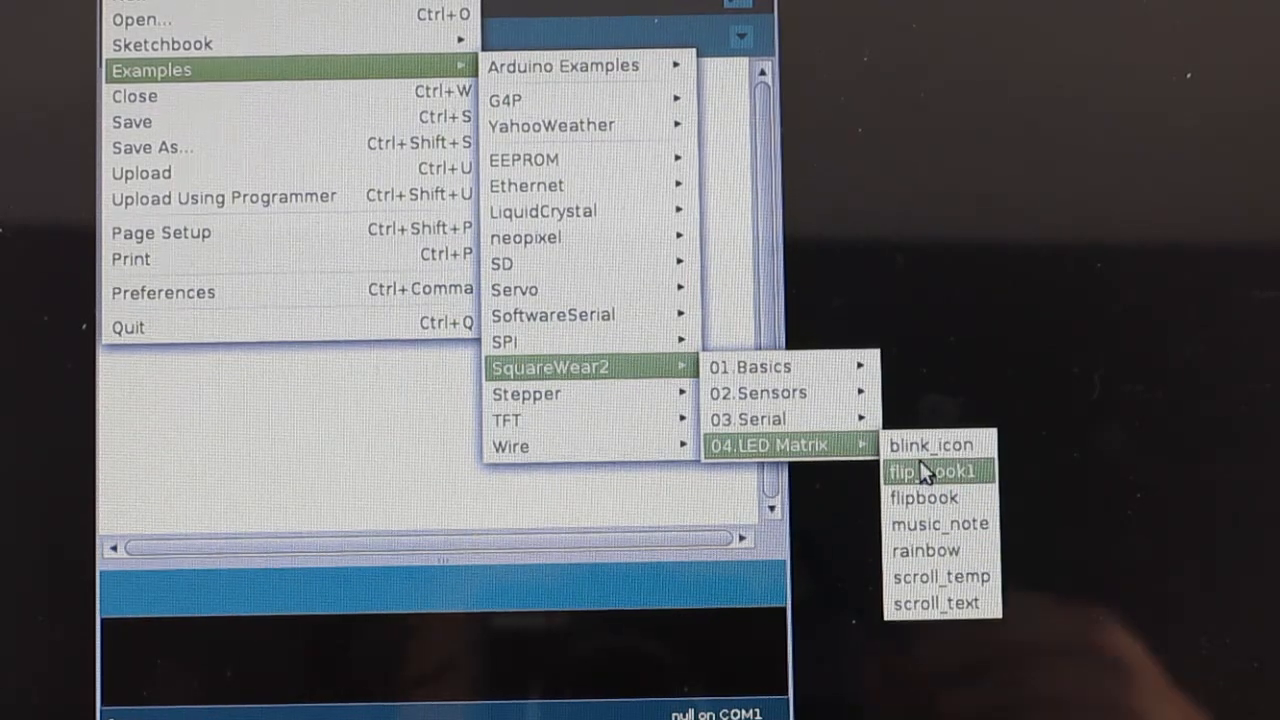
mouse_move(938, 502)
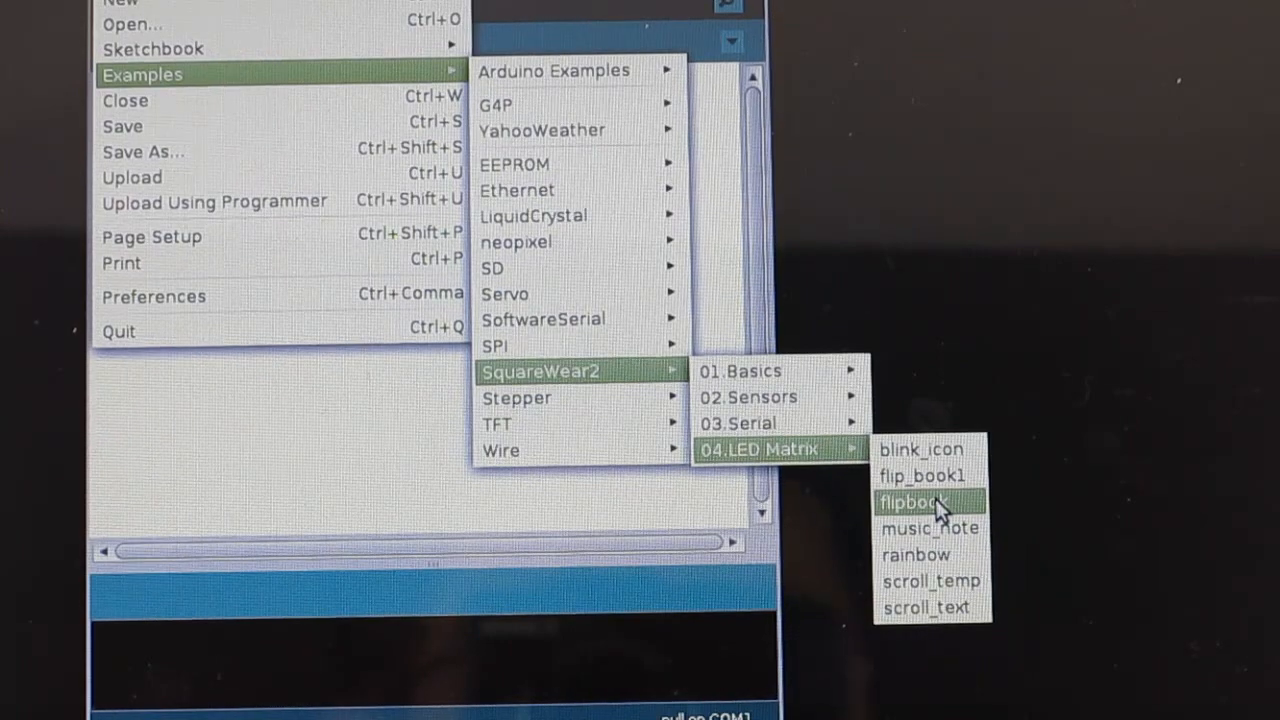
Step: Open the flipbook sketch from the 04.LED Matrix examples
left_click(919, 502)
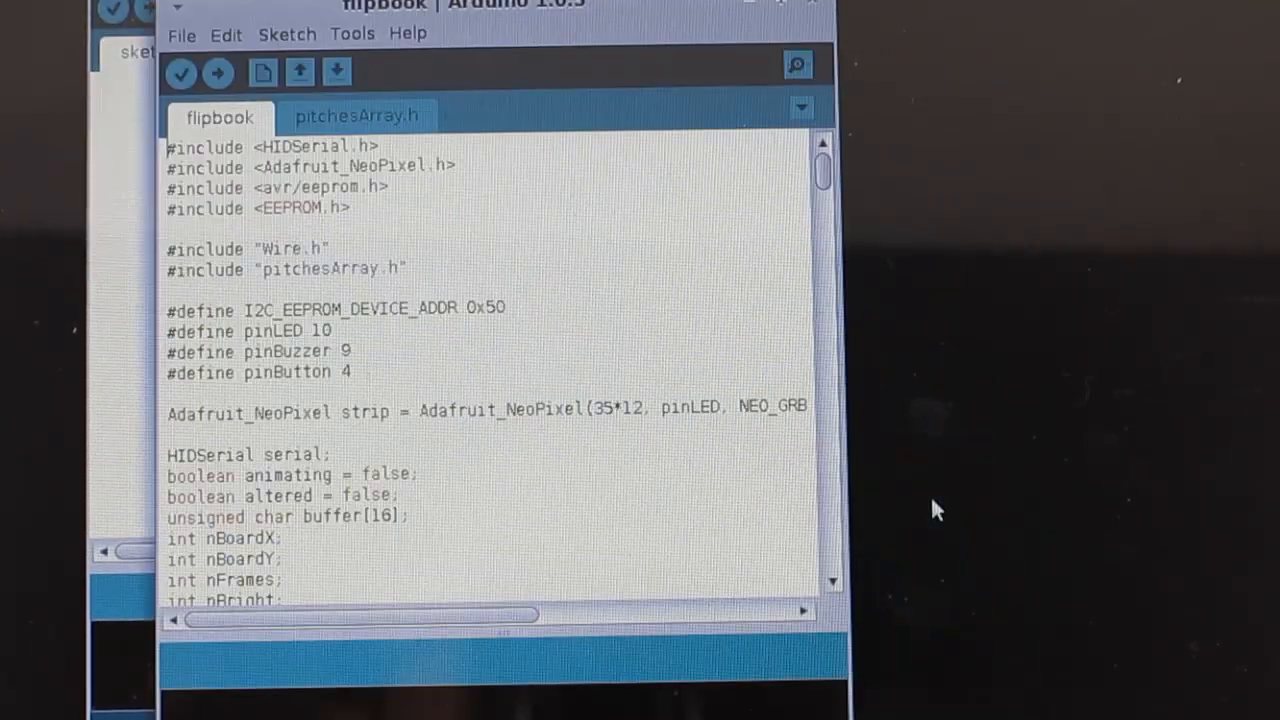
mouse_move(595, 353)
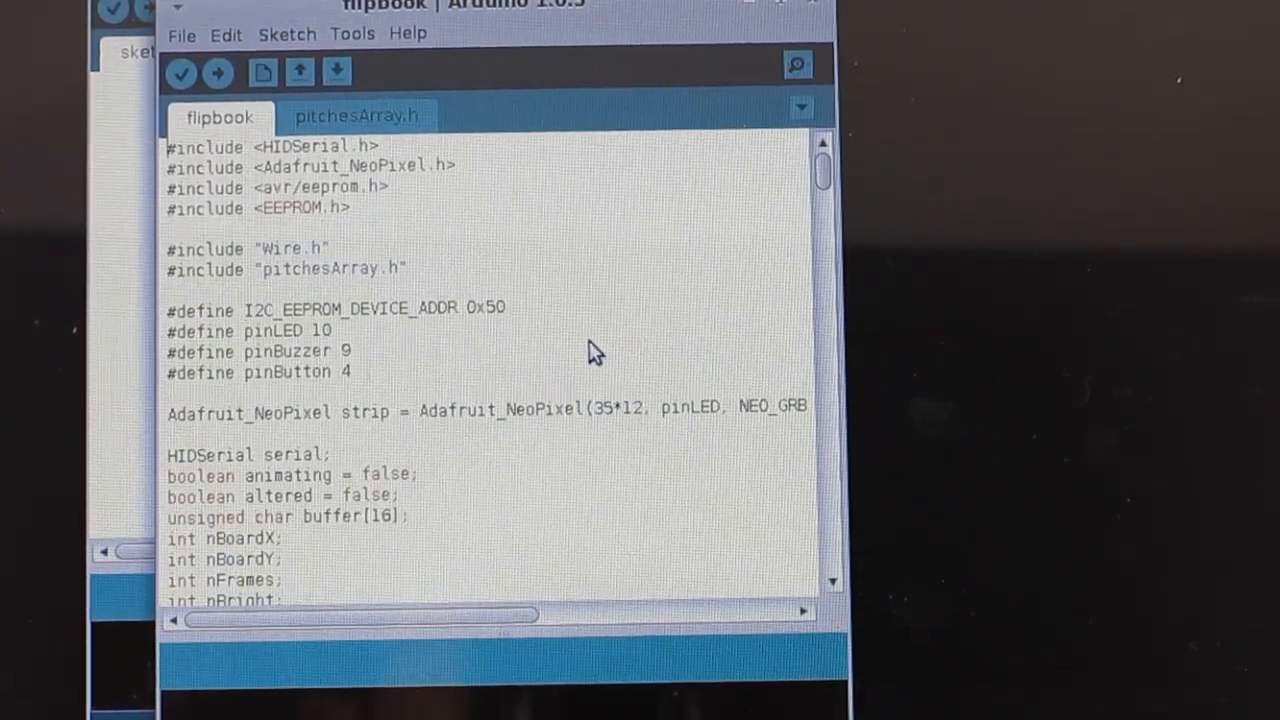
scroll("down", 3)
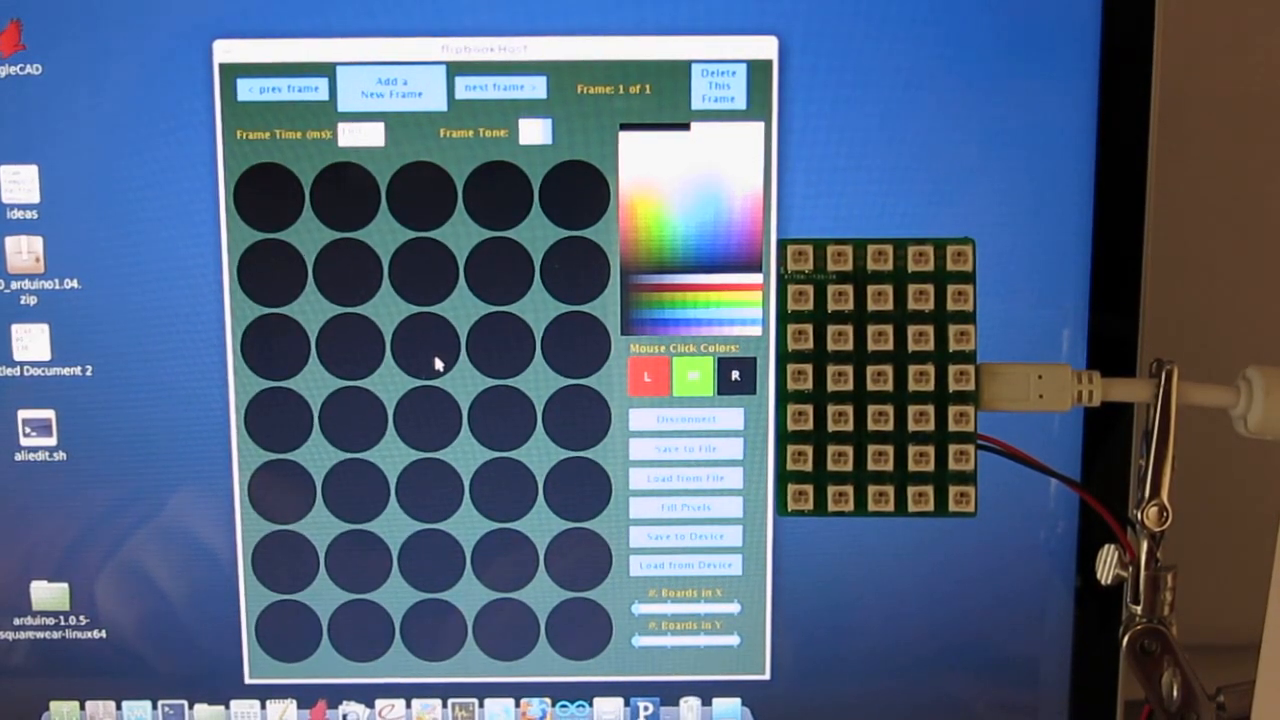
Step: Paint six red pixels across rows three, four and five of the grid
left_click(430, 345)
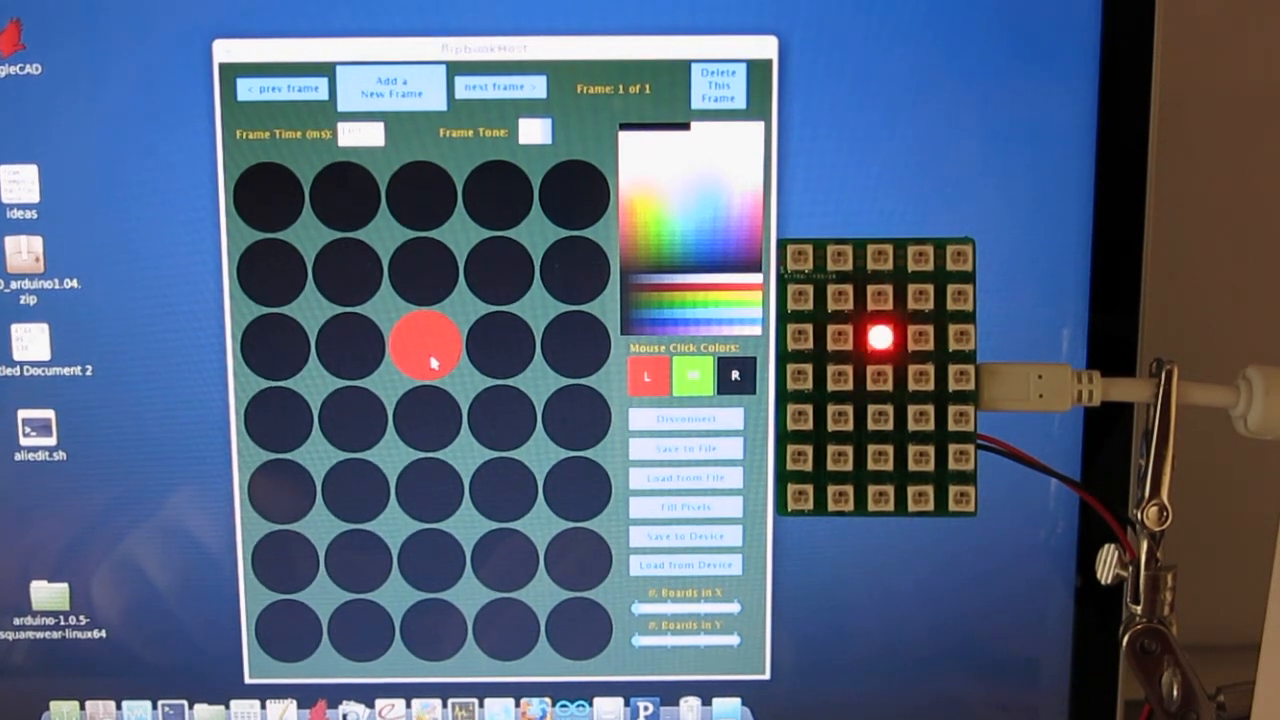
left_click(348, 270)
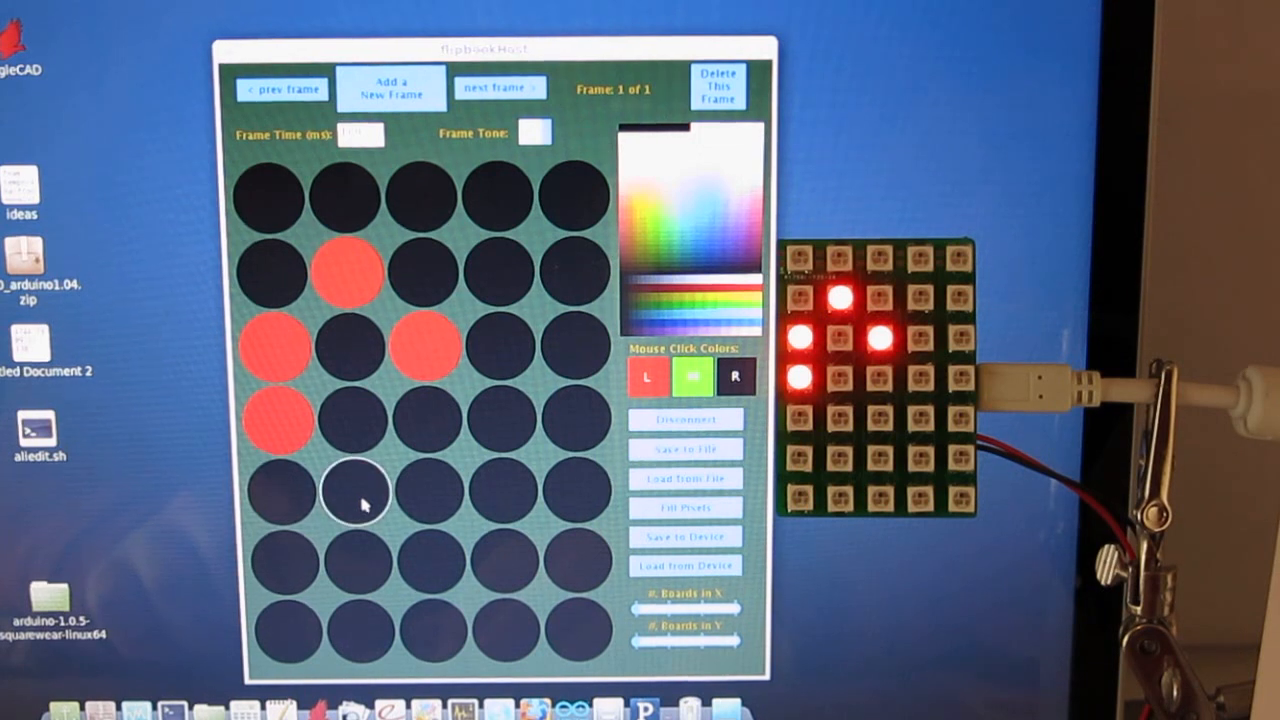
left_click(355, 490)
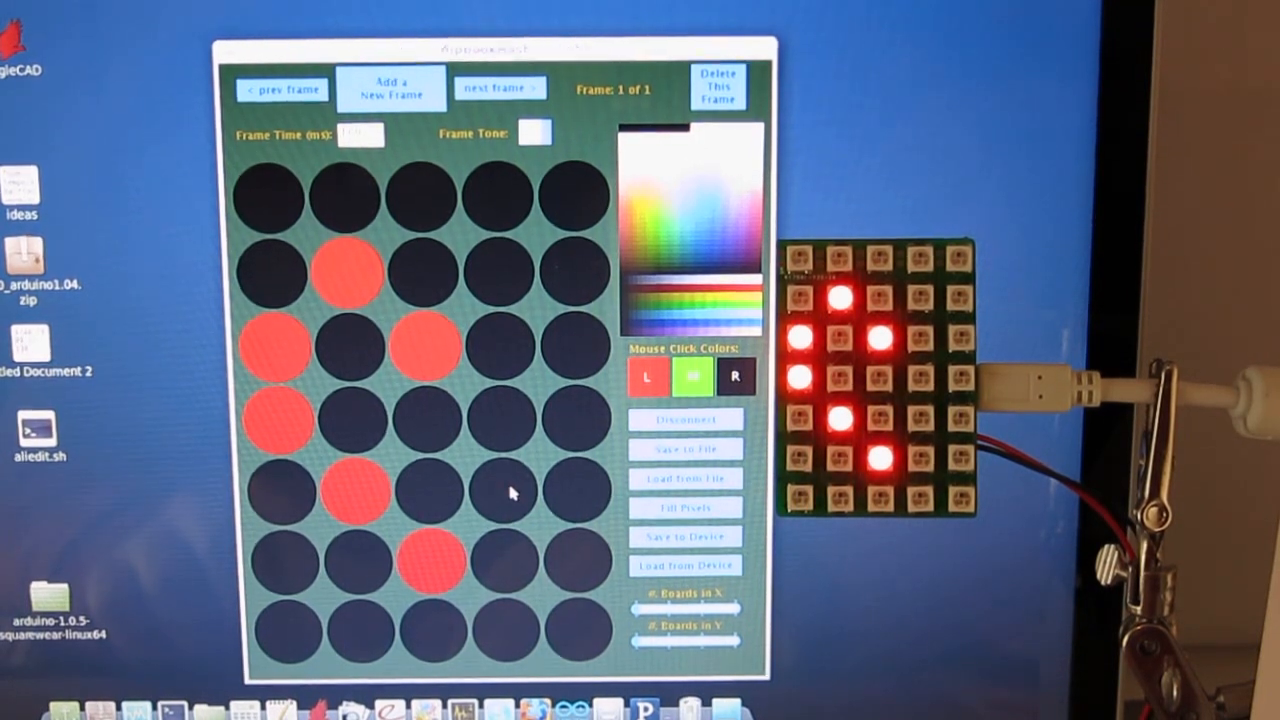
left_click(508, 490)
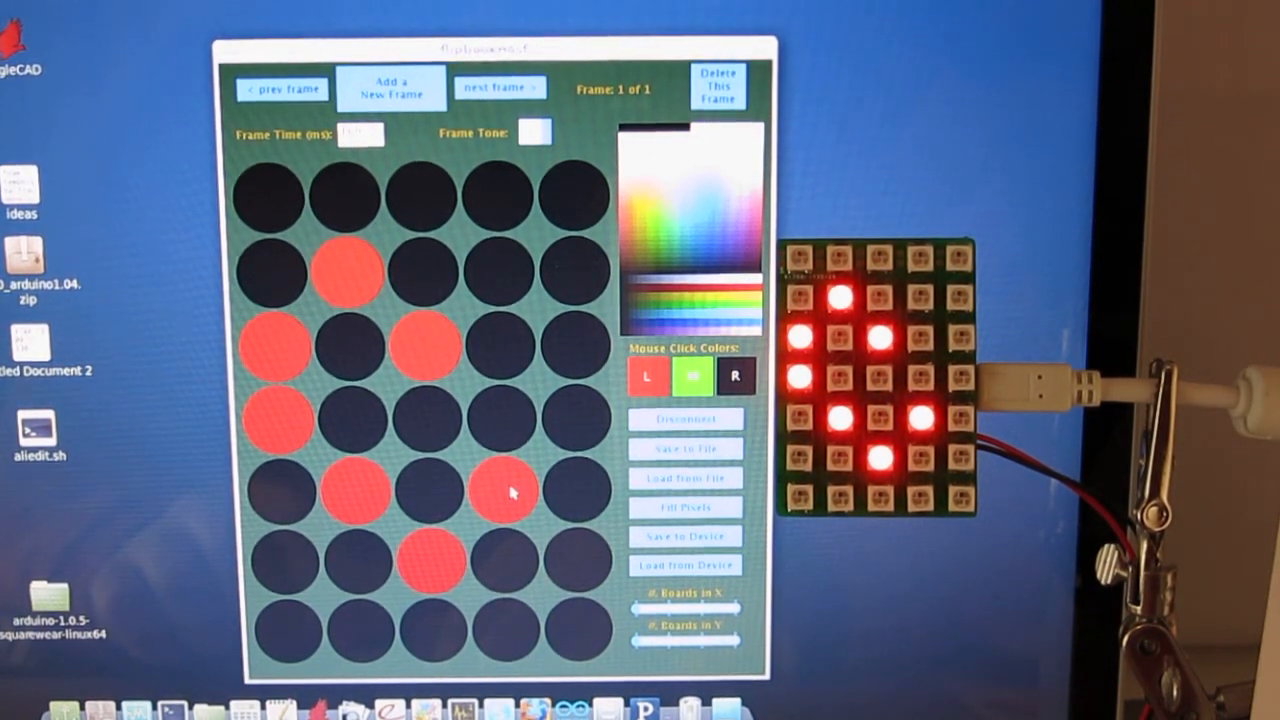
left_click(575, 418)
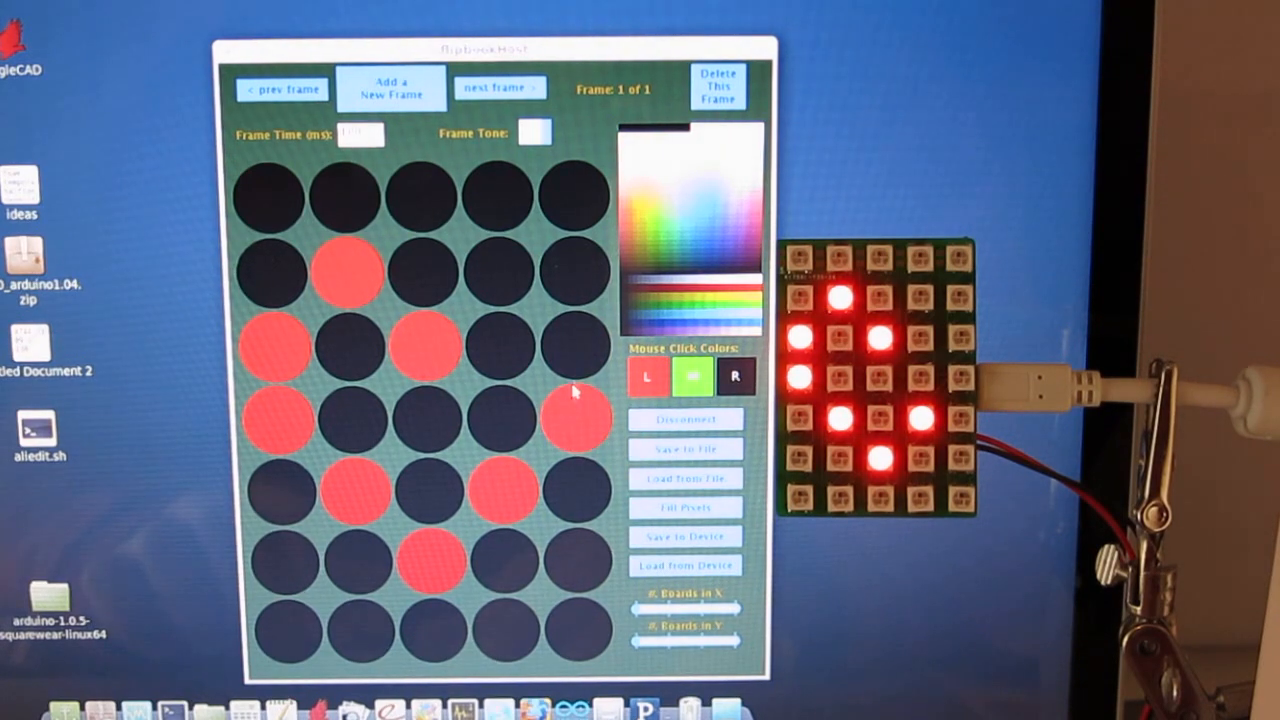
left_click(505, 275)
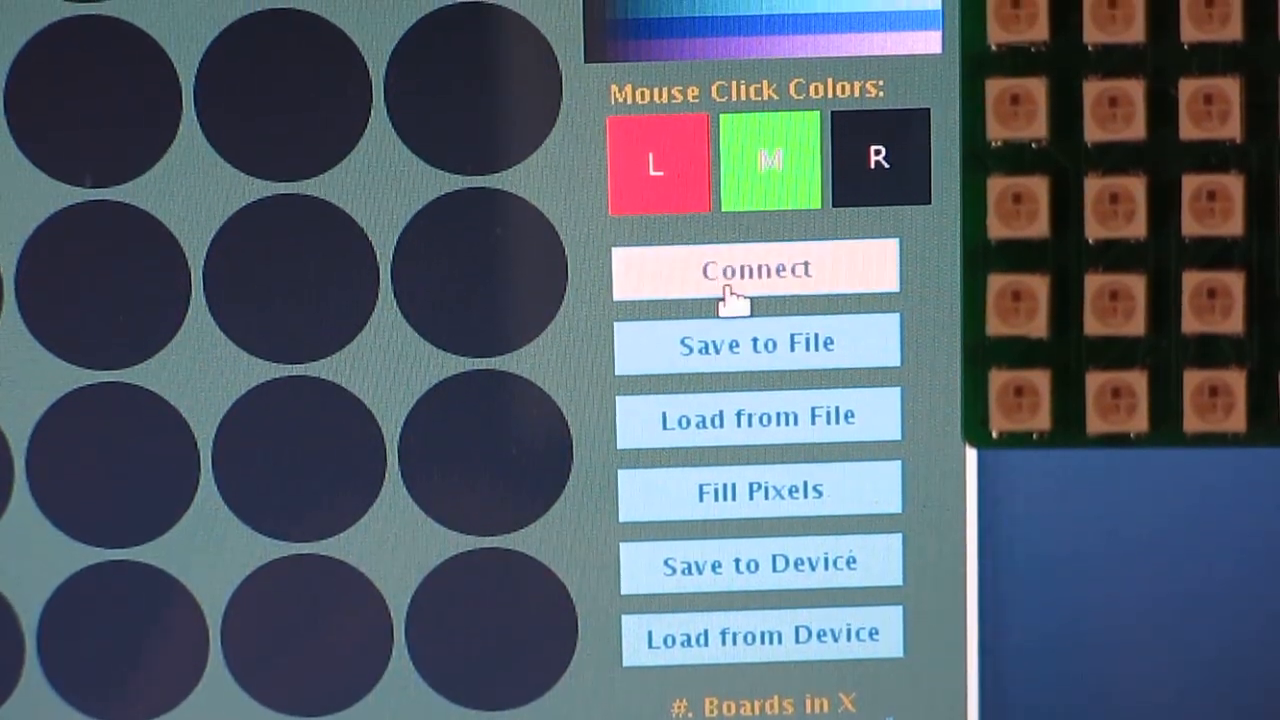
Step: Reconnect the board and light three red pixels in the top two rows
left_click(756, 268)
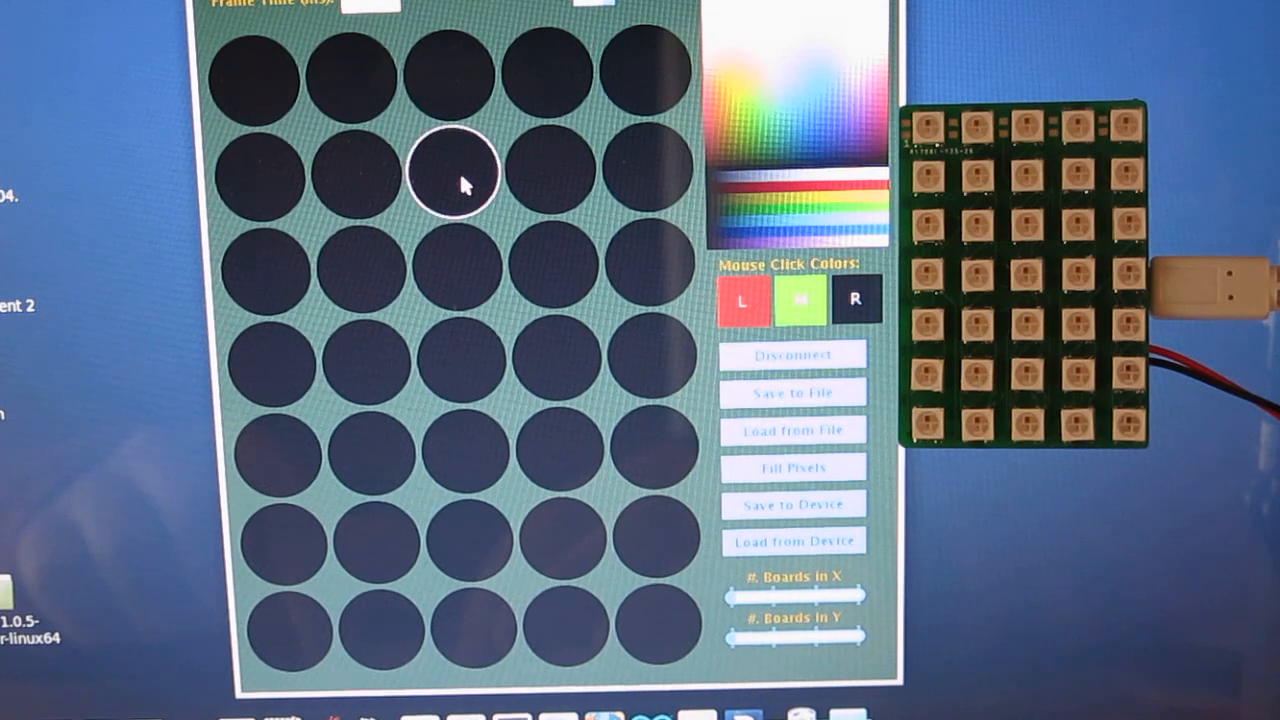
left_click(453, 175)
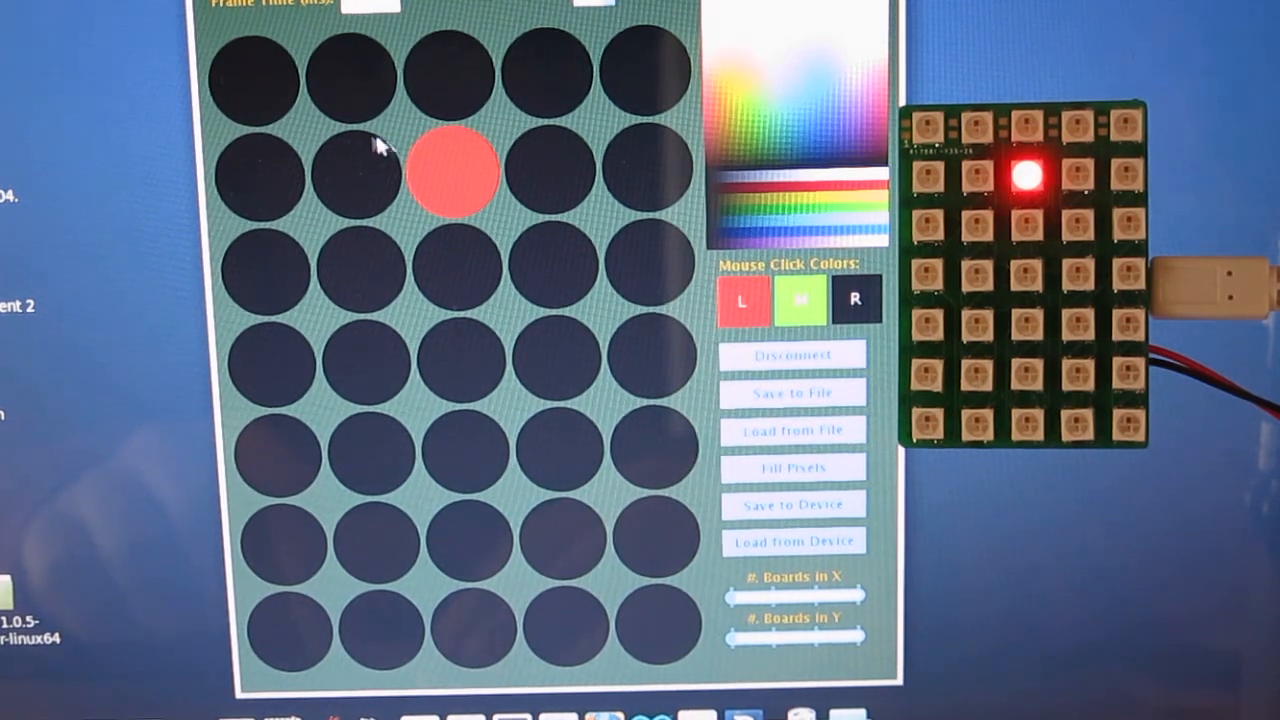
left_click(350, 80)
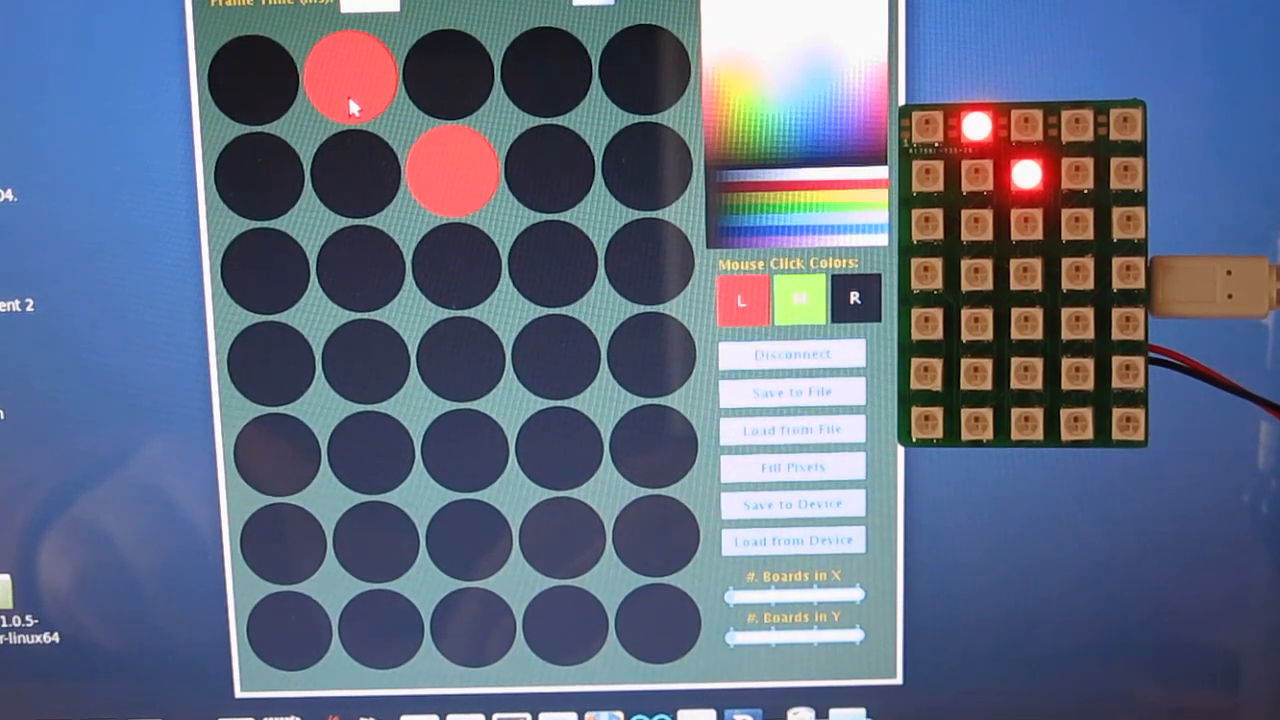
left_click(350, 172)
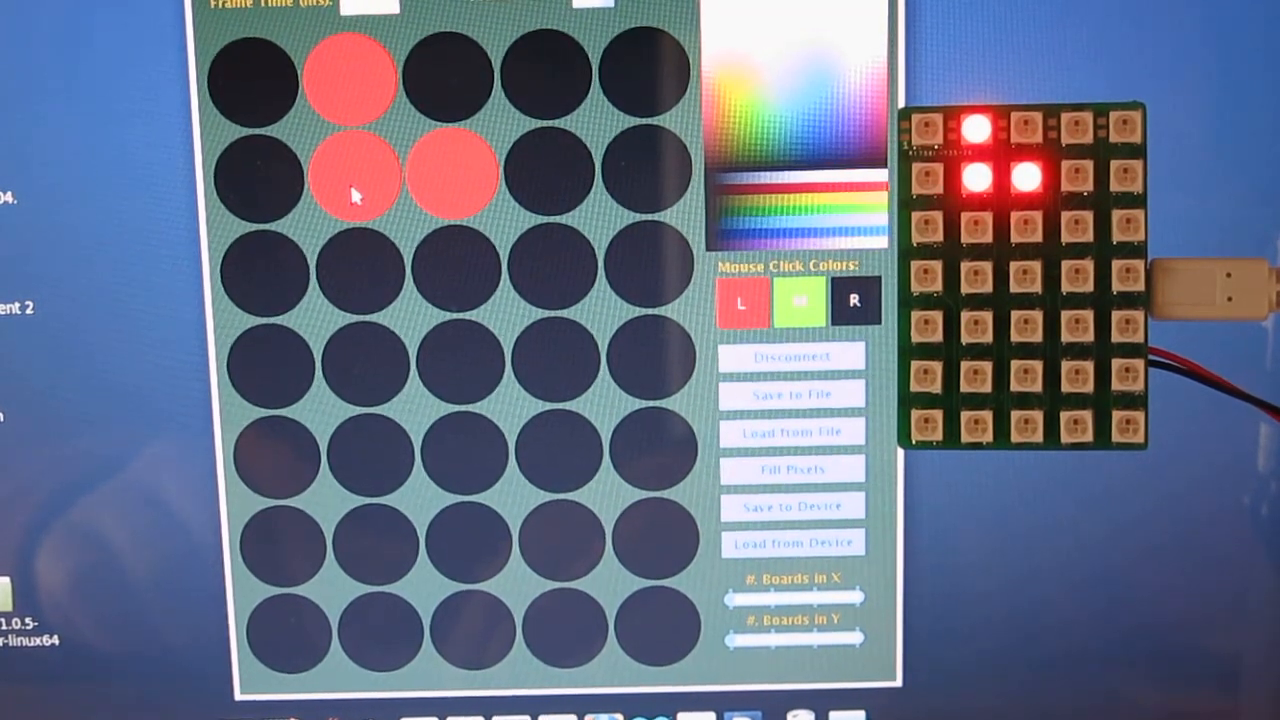
mouse_move(388, 283)
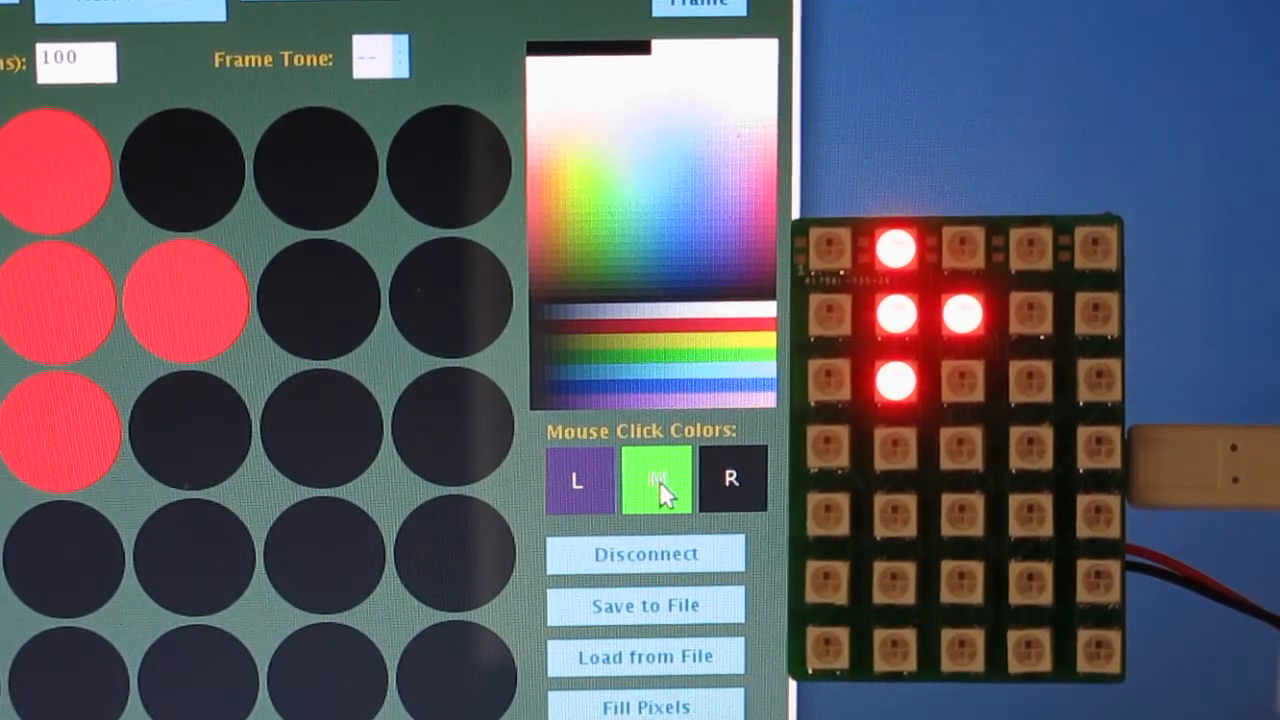
mouse_move(733, 490)
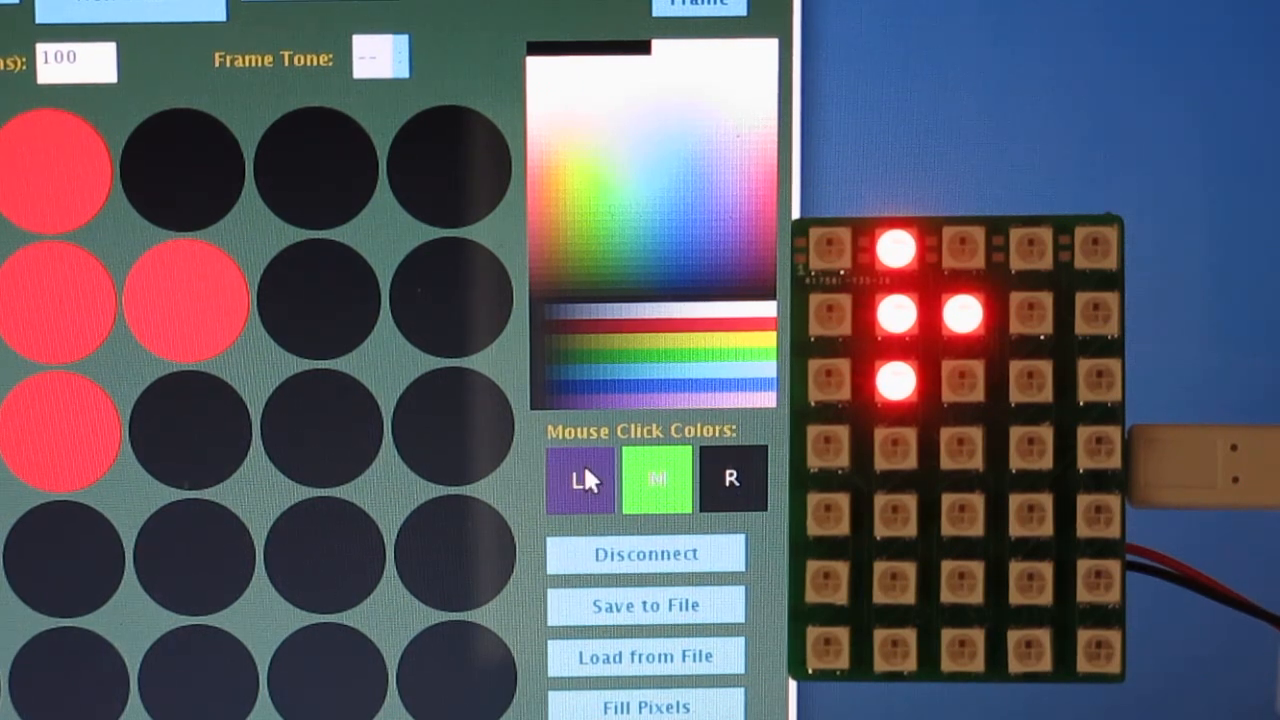
Step: Change the L mouse-click colour swatch to blue
left_click(580, 480)
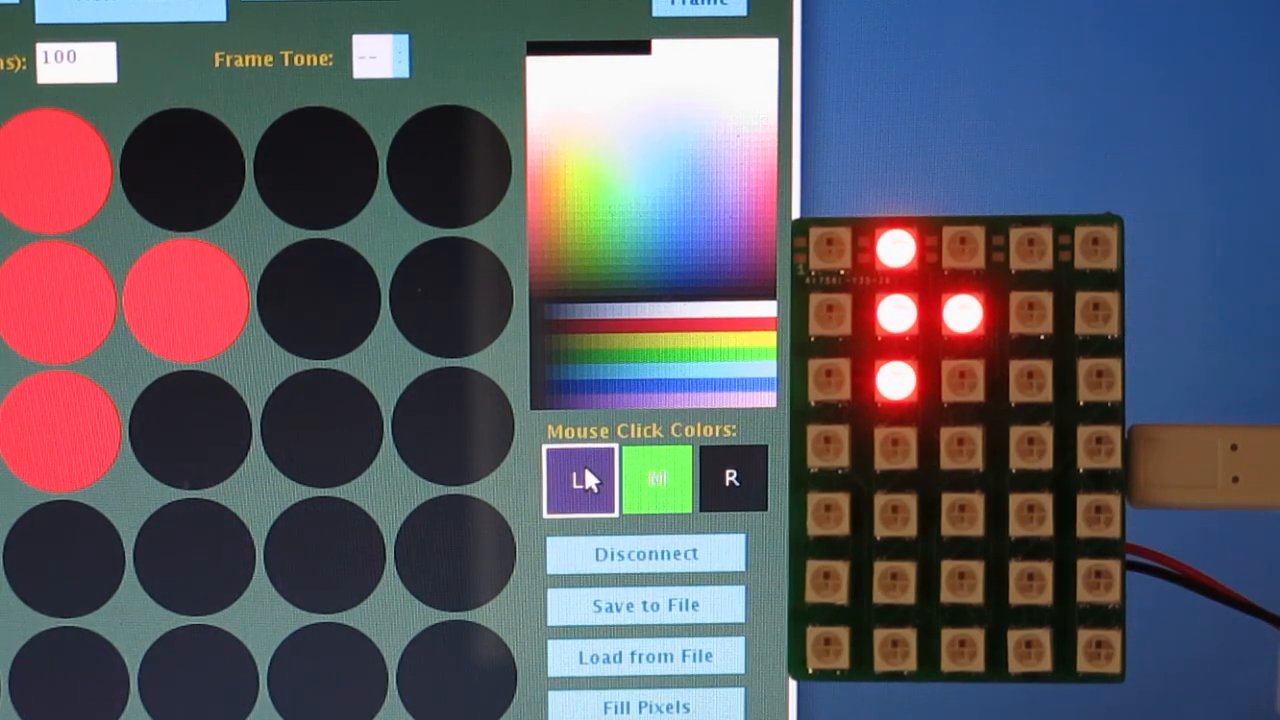
mouse_move(695, 305)
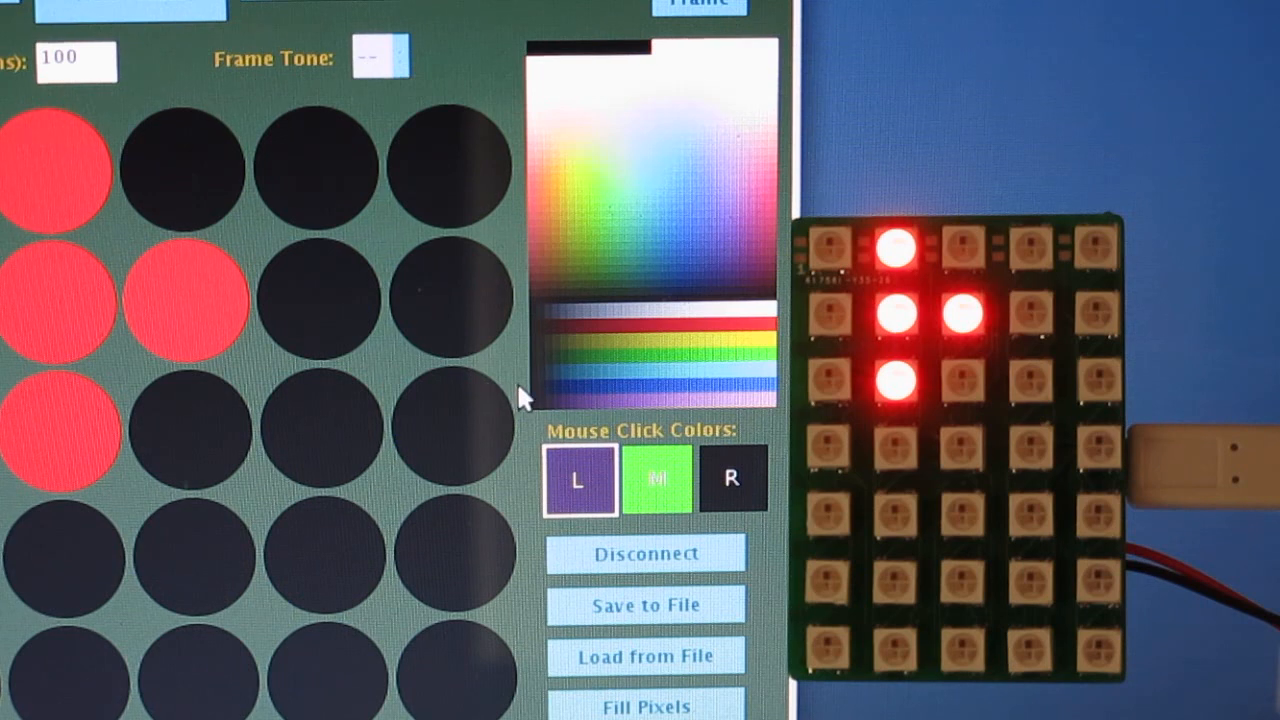
mouse_move(667, 362)
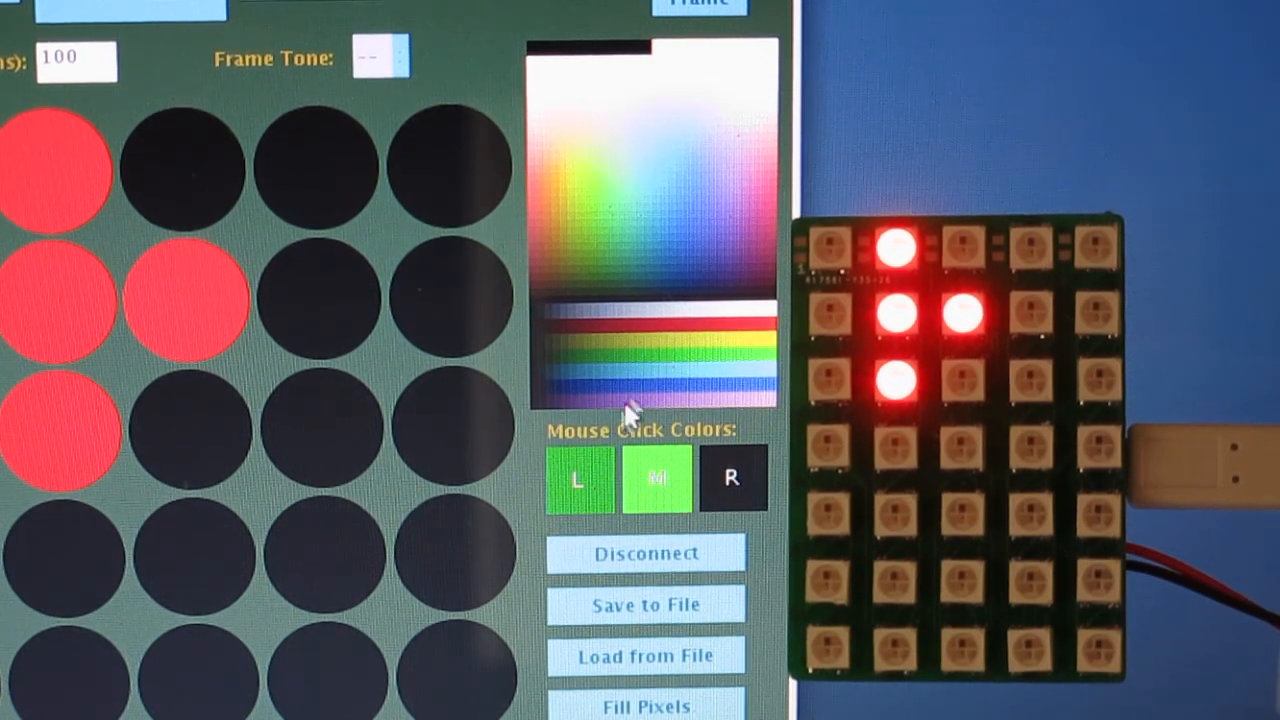
left_click(578, 479)
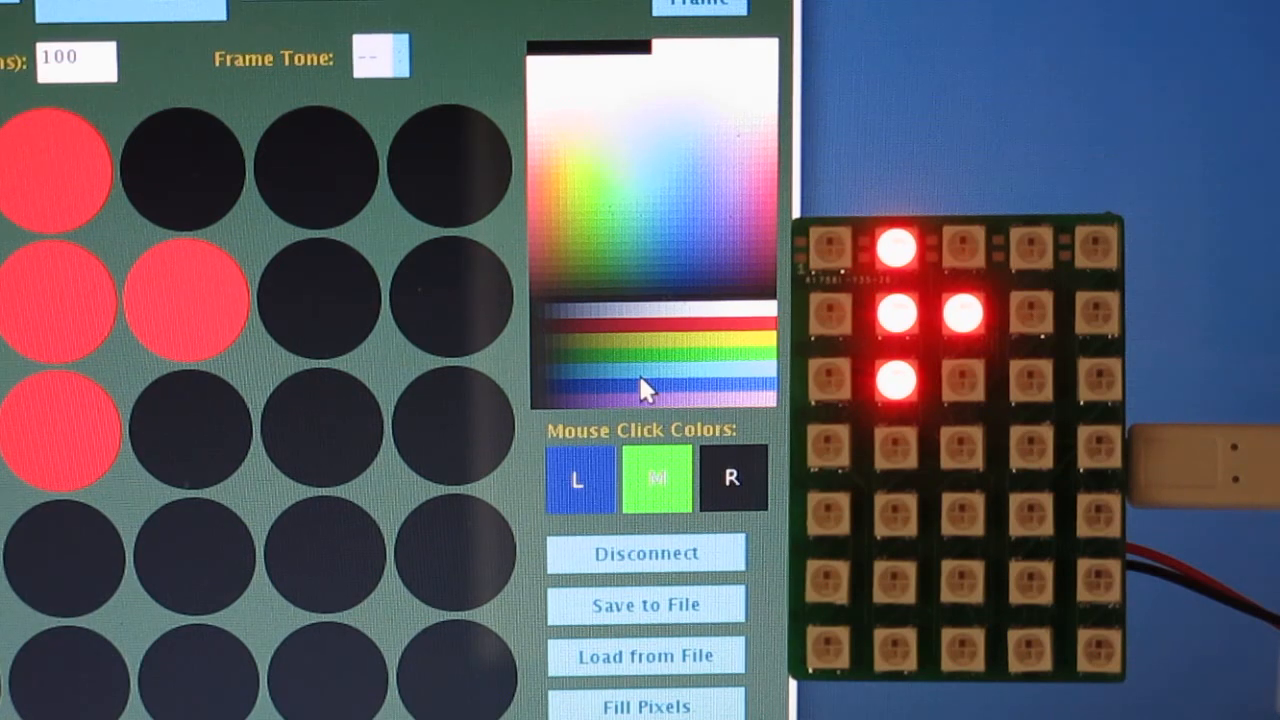
mouse_move(632, 388)
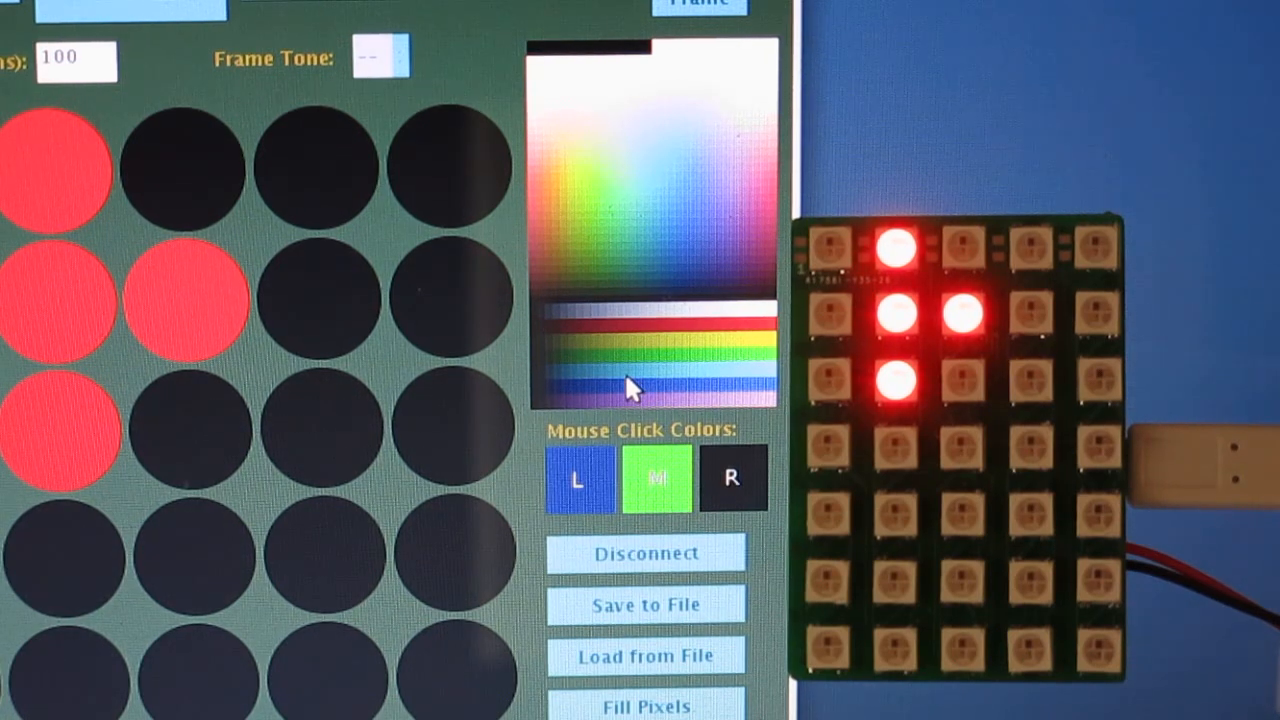
mouse_move(480, 370)
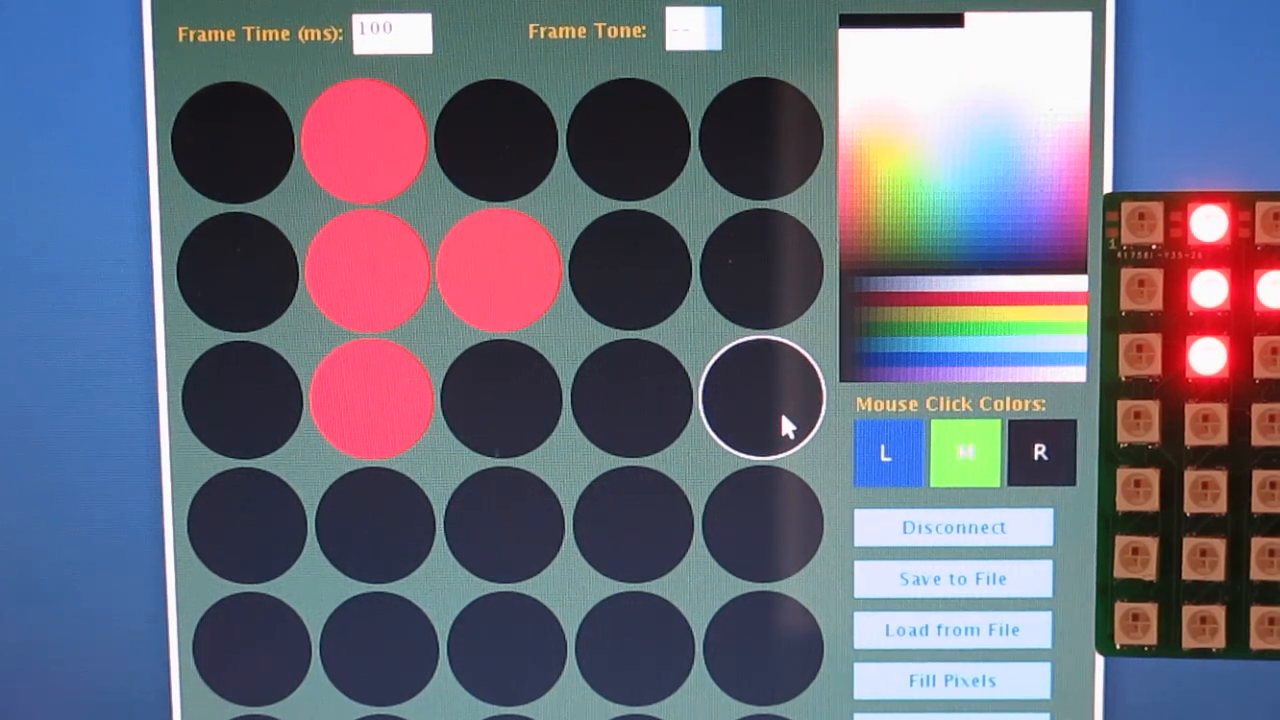
Step: Paint blue pixels in the rightmost column, clearing the top one again
left_click(763, 398)
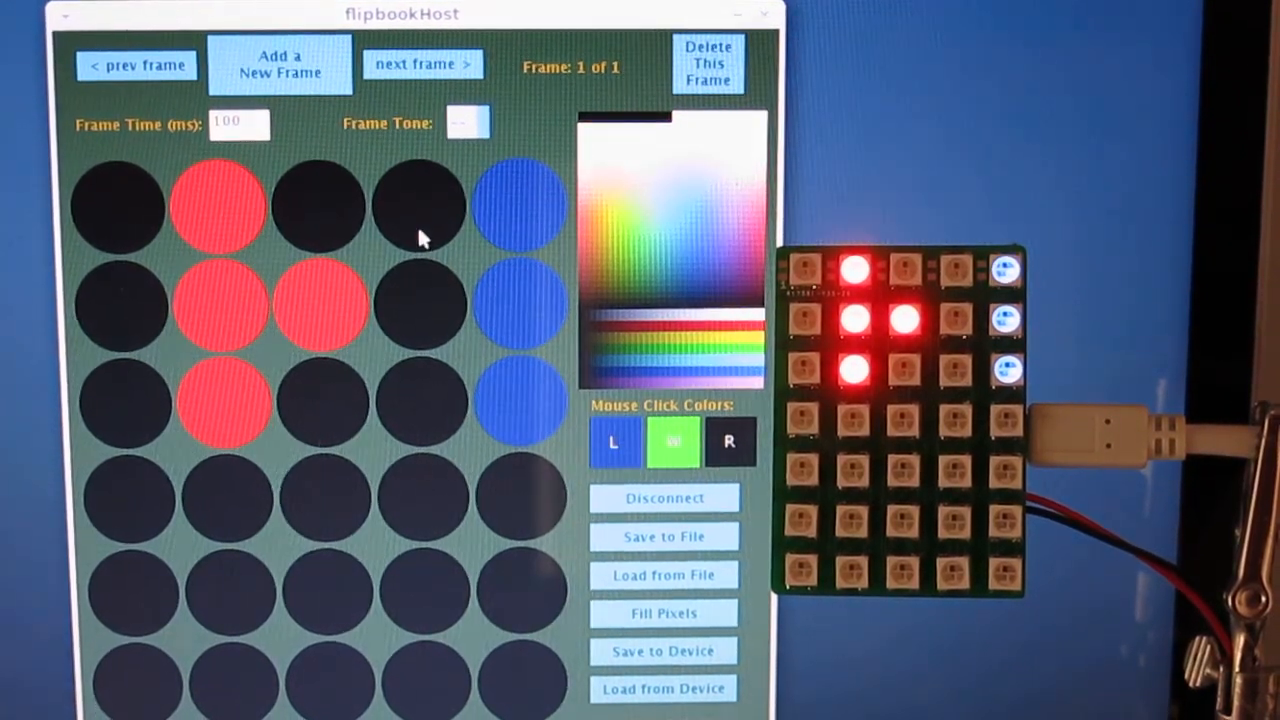
left_click(518, 207)
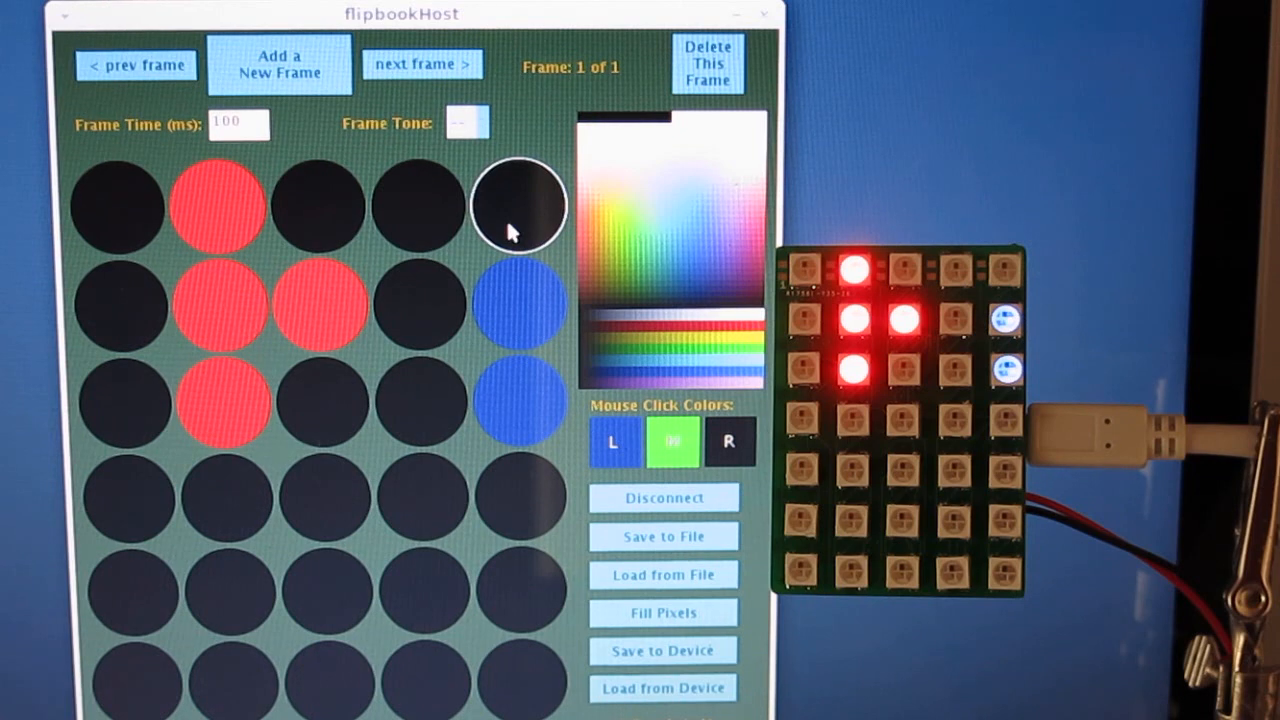
left_click(518, 205)
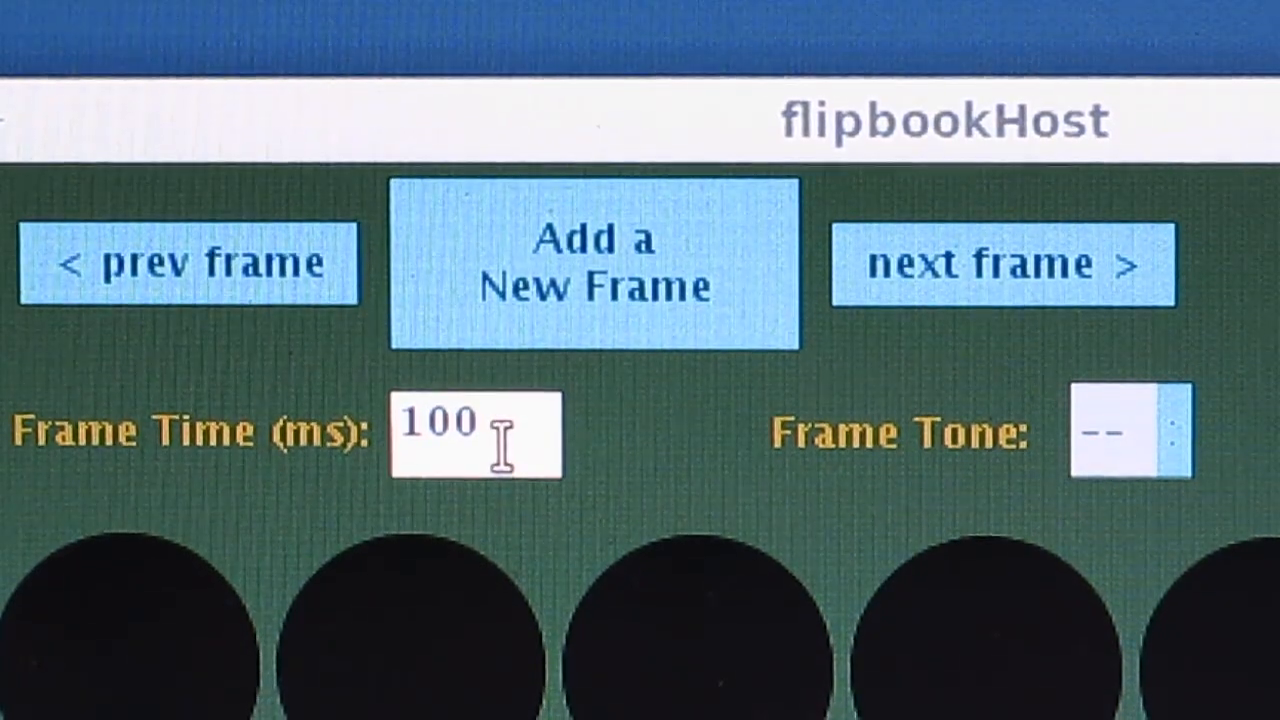
mouse_move(745, 235)
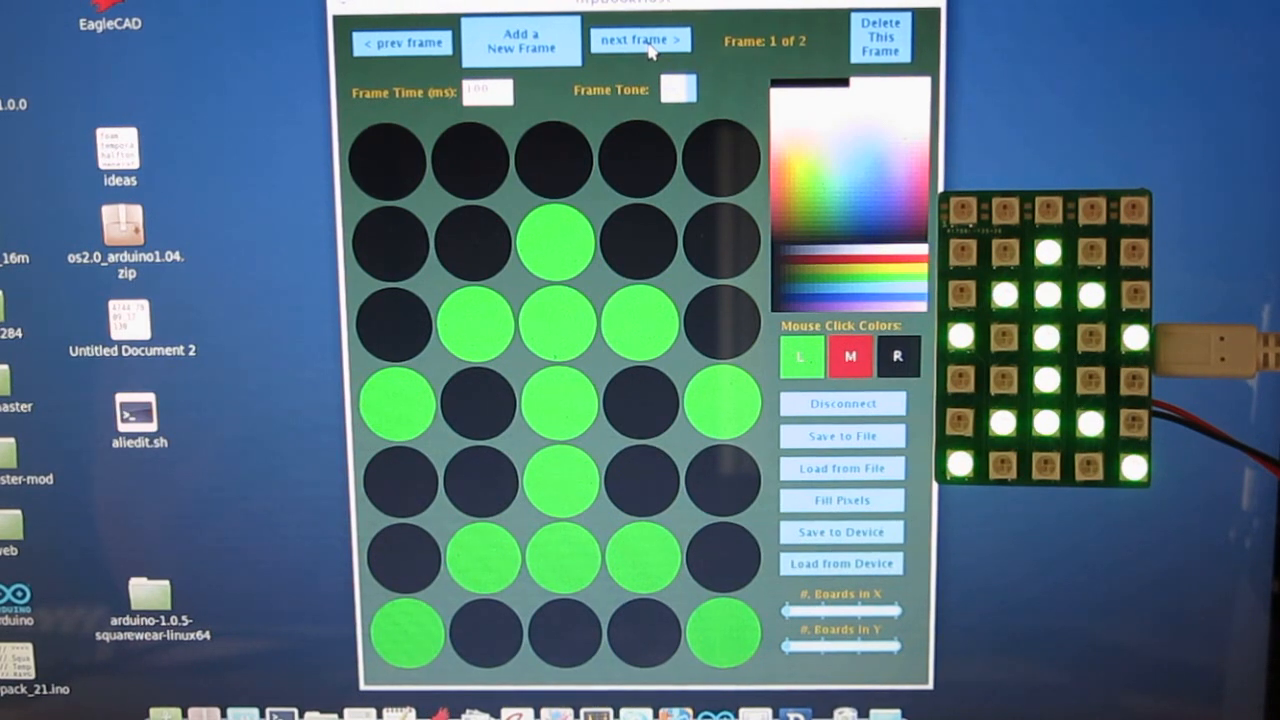
left_click(640, 40)
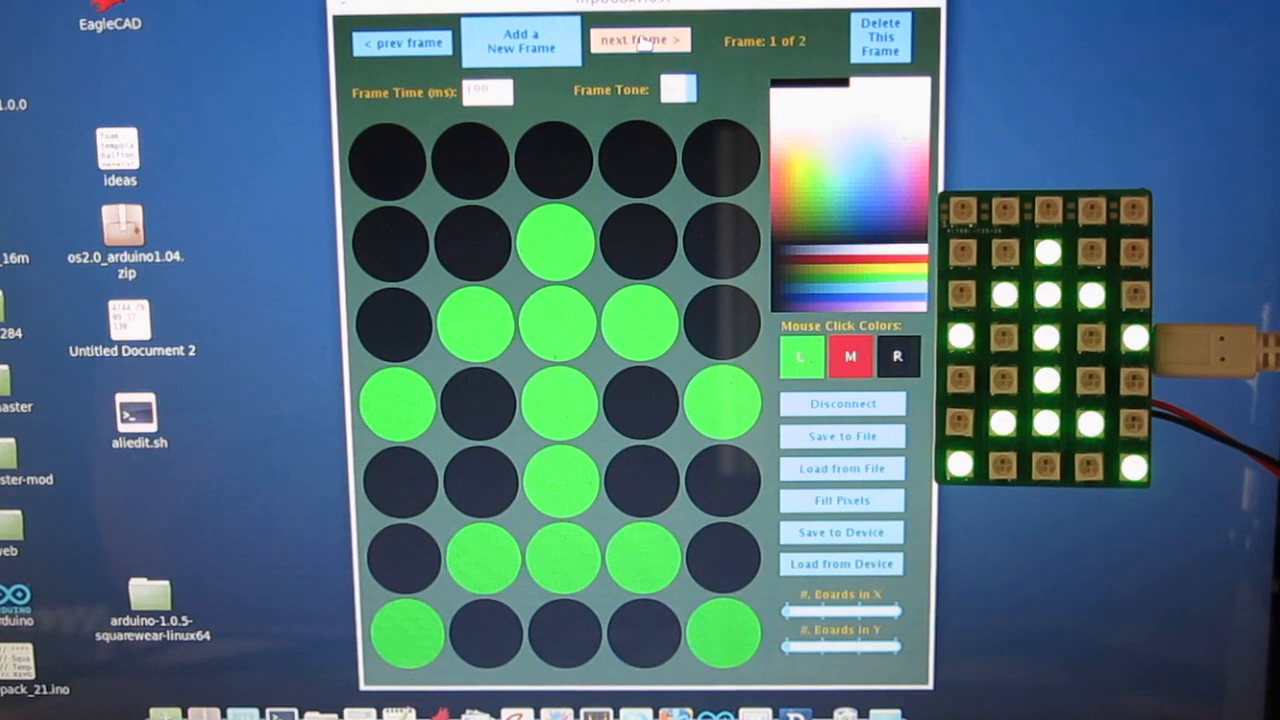
left_click(640, 40)
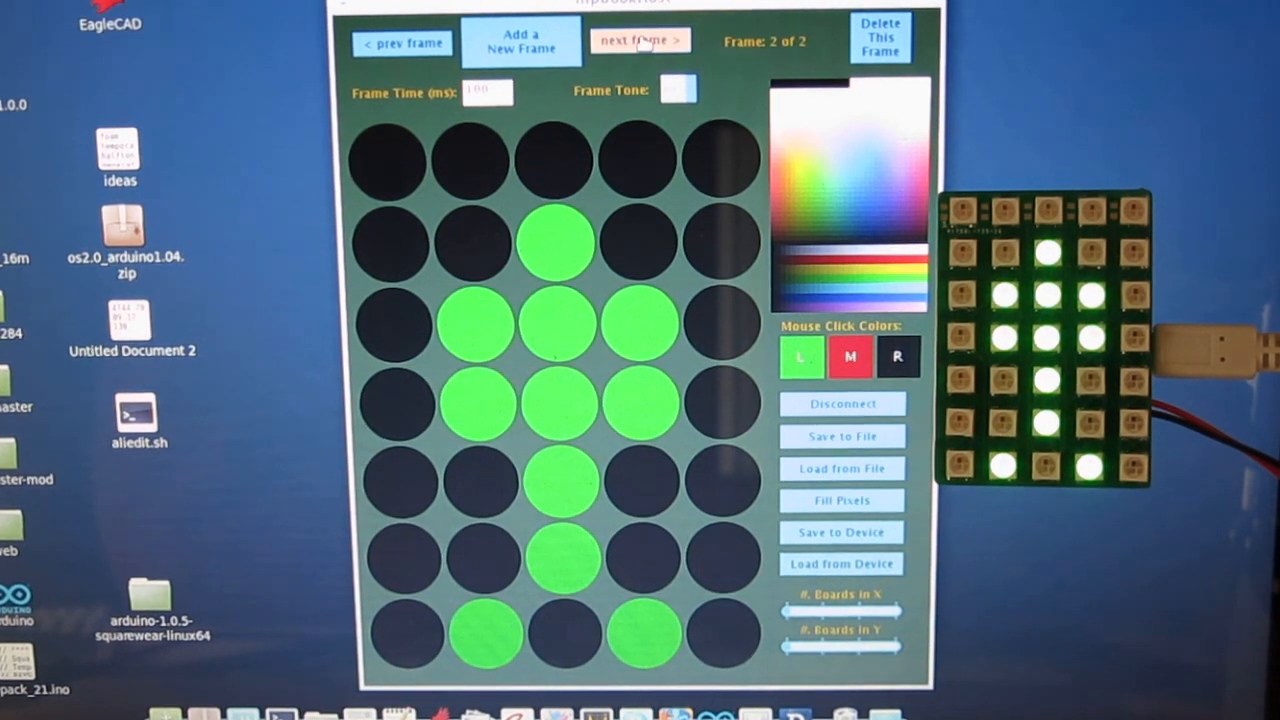
left_click(640, 41)
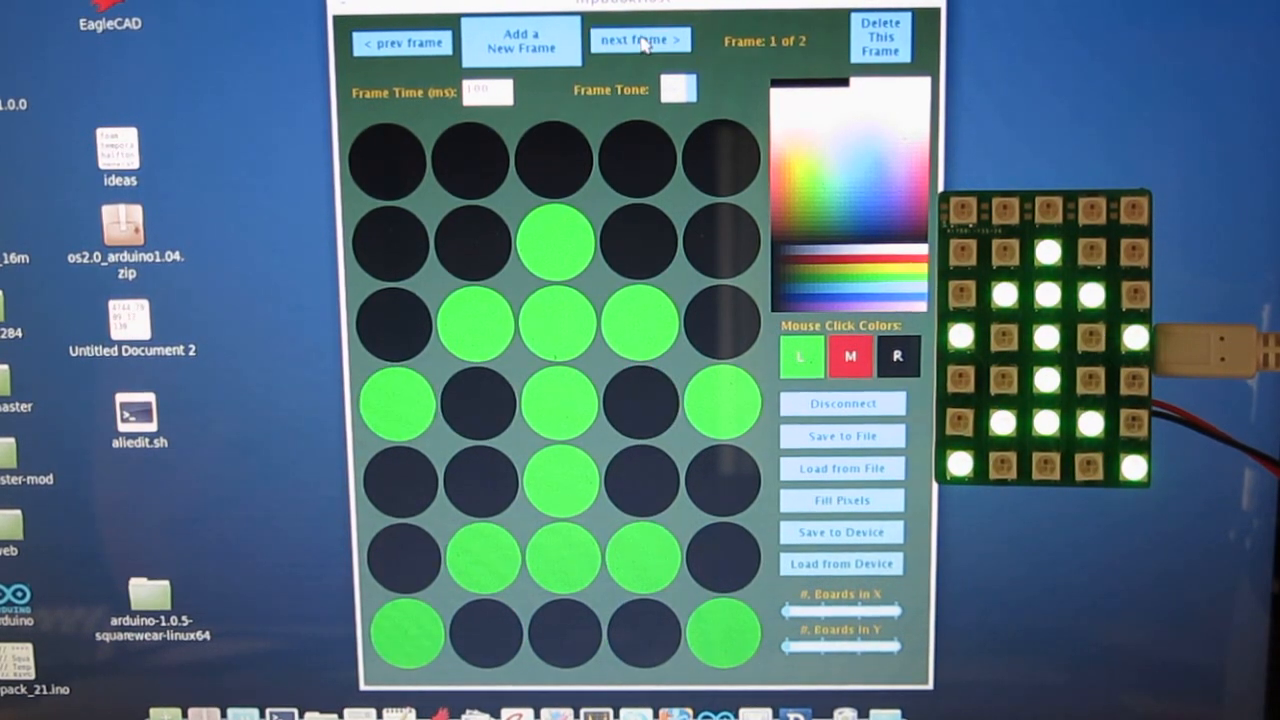
left_click(640, 41)
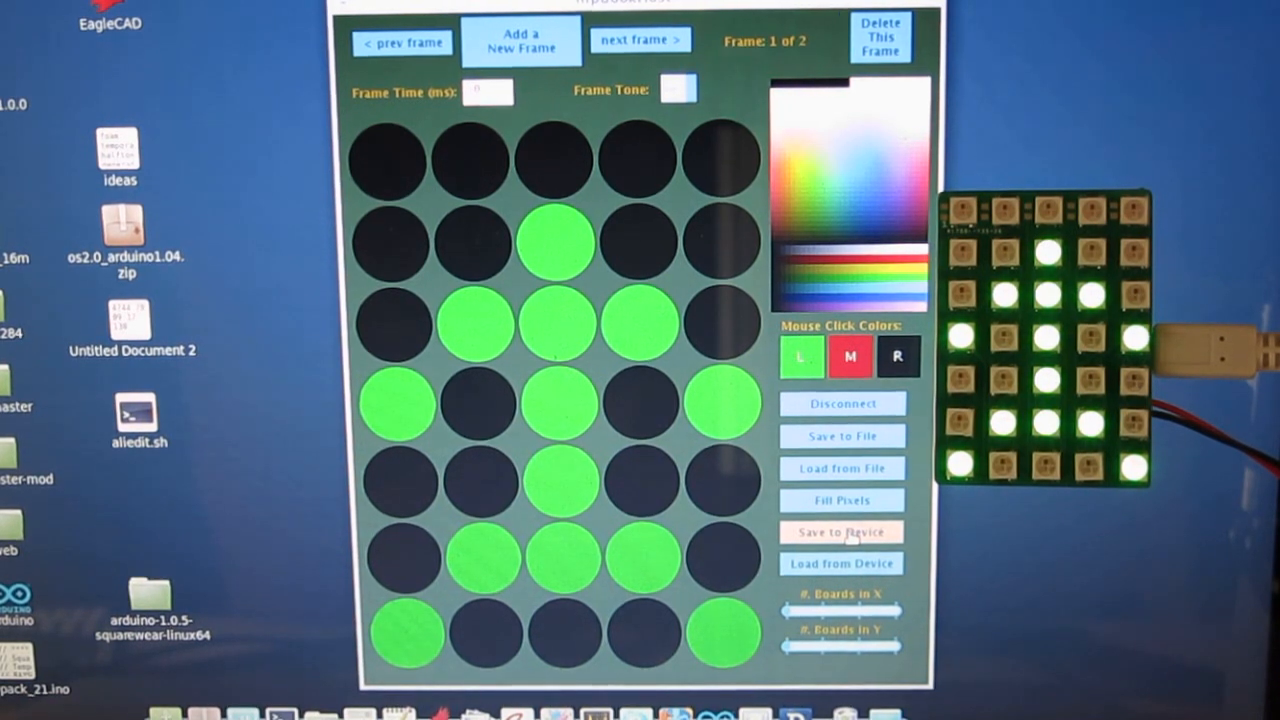
Step: Save the two-frame green animation to the SquareWear device
left_click(639, 40)
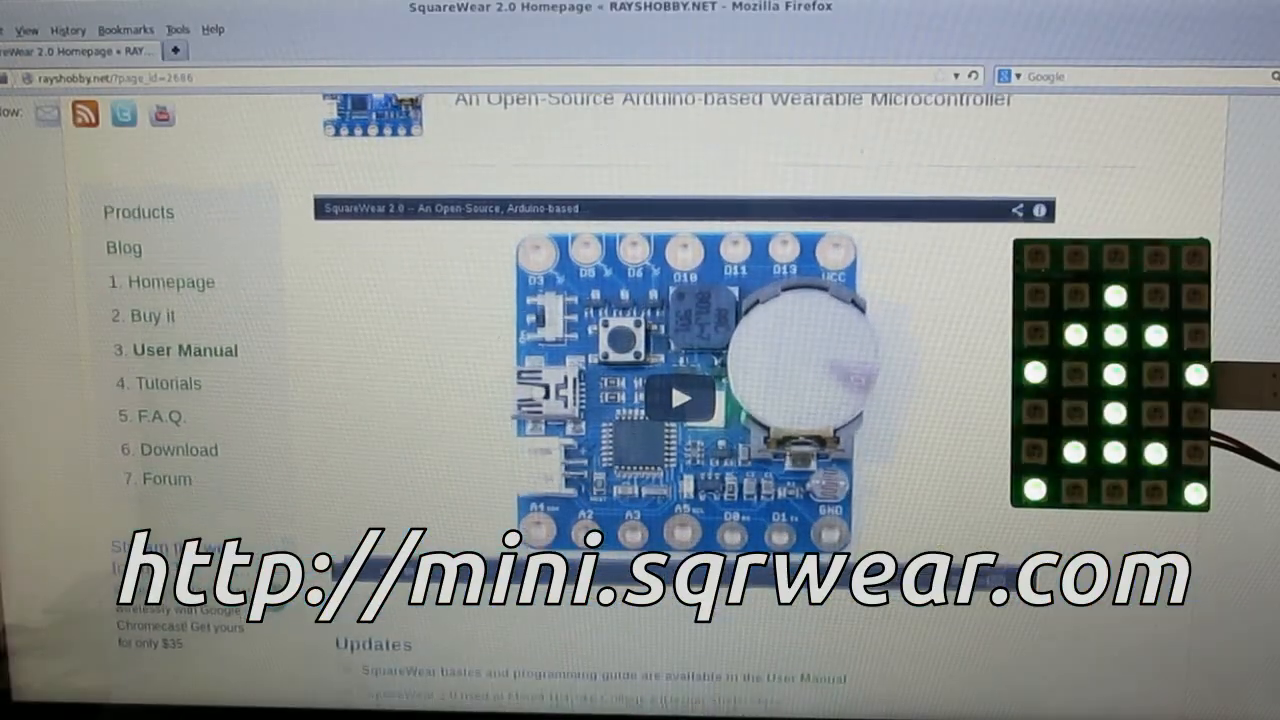
Step: Scroll the SquareWear 2.0 homepage down to Updates and Overview
scroll("down", 3)
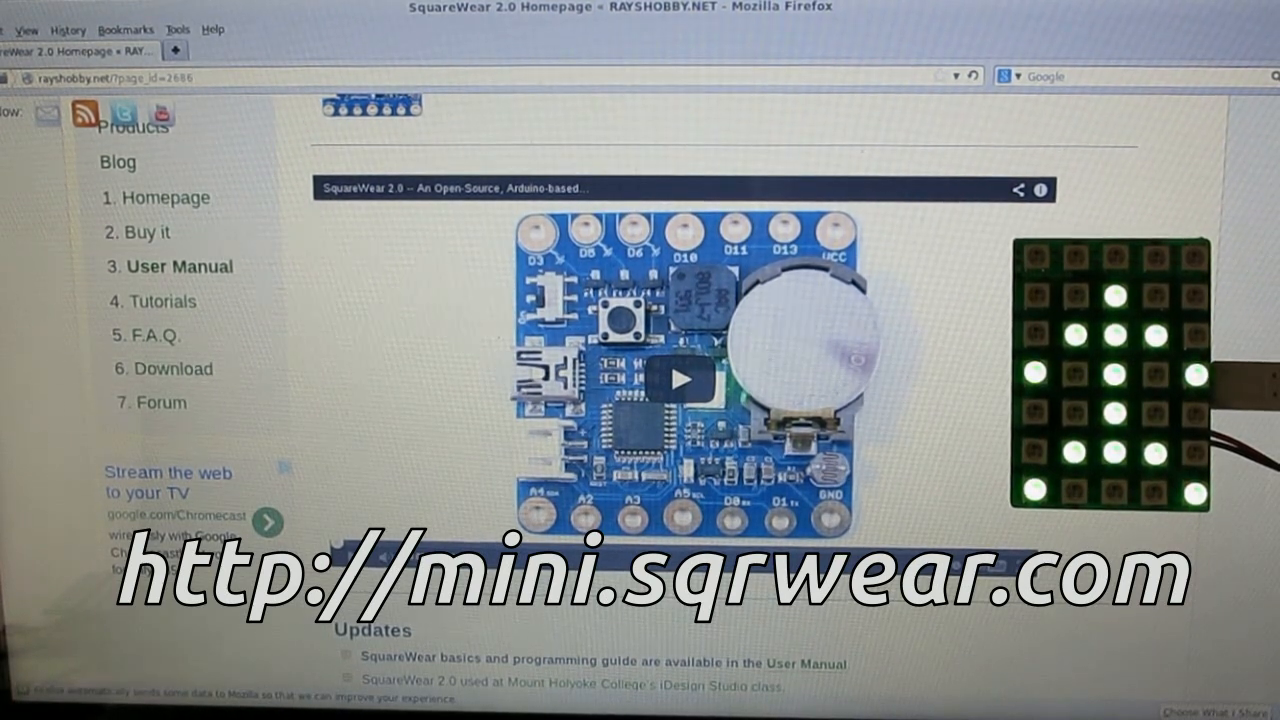
scroll("down", 3)
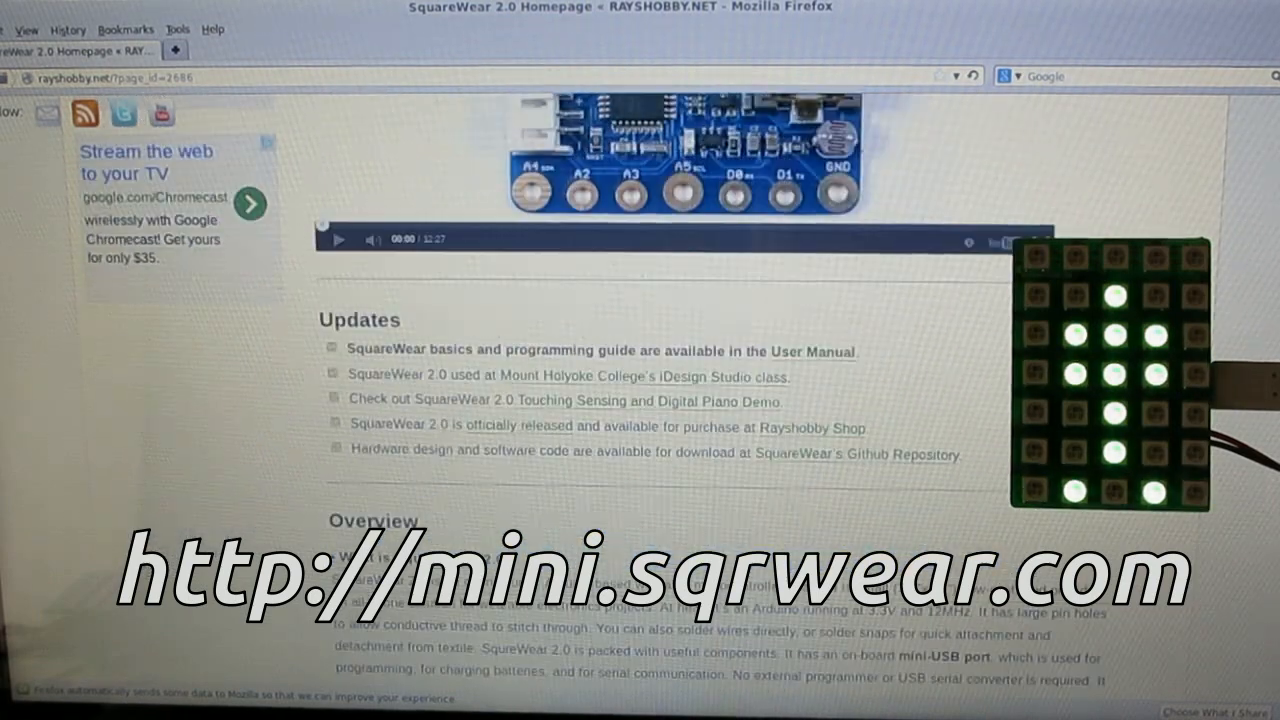
scroll("down", 3)
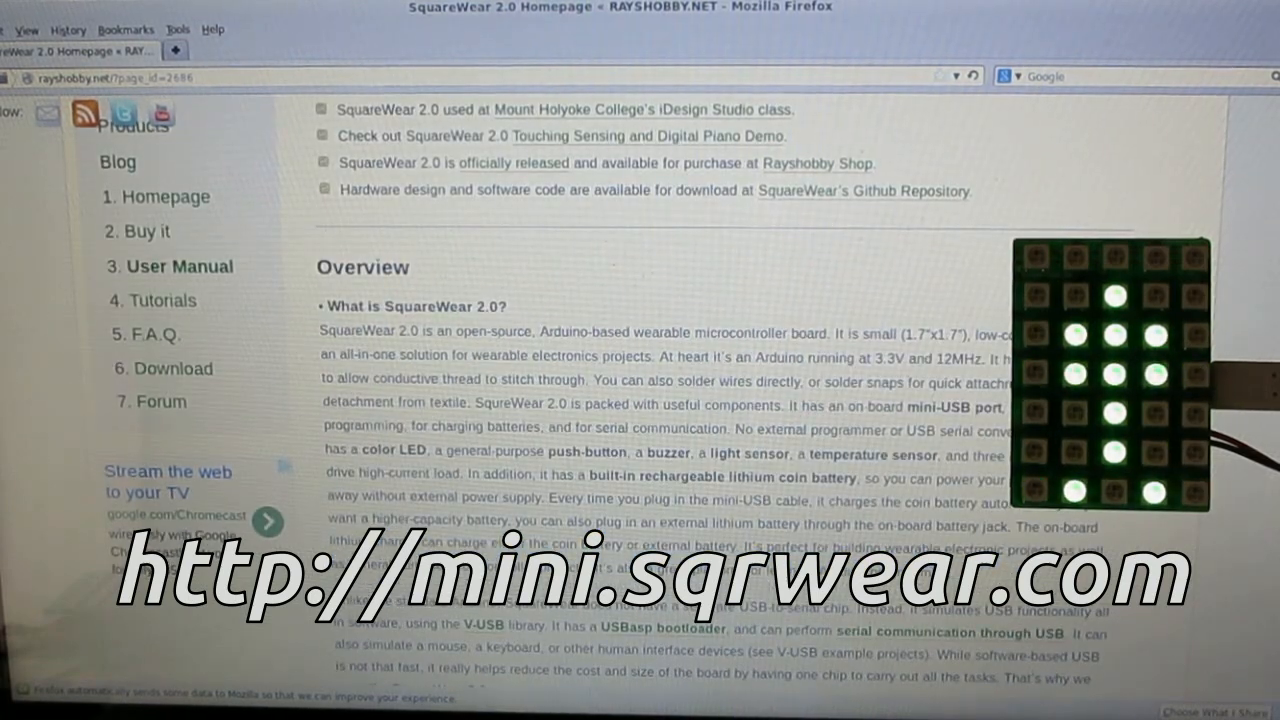